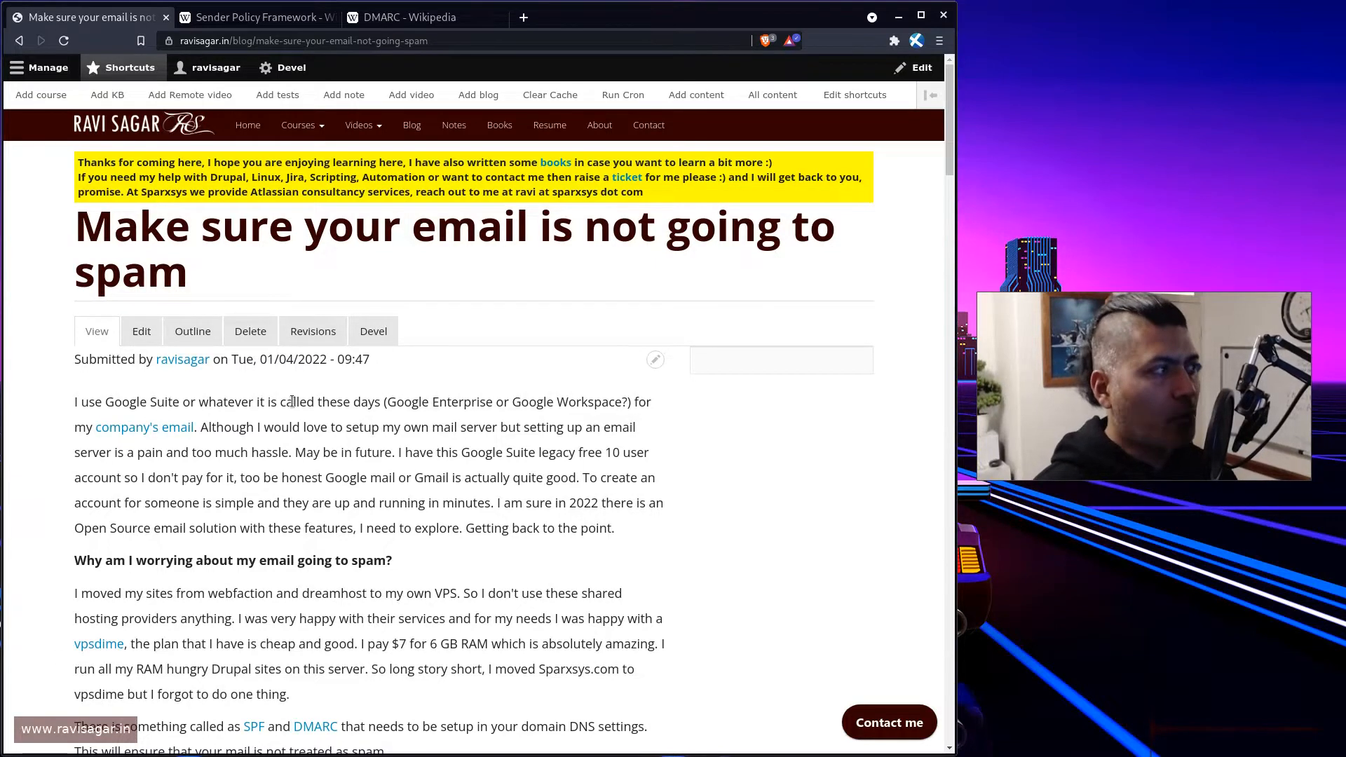
- Visit sparxsys.com in a new tab and reach the WebFaction Migration FAQ result
click(523, 17)
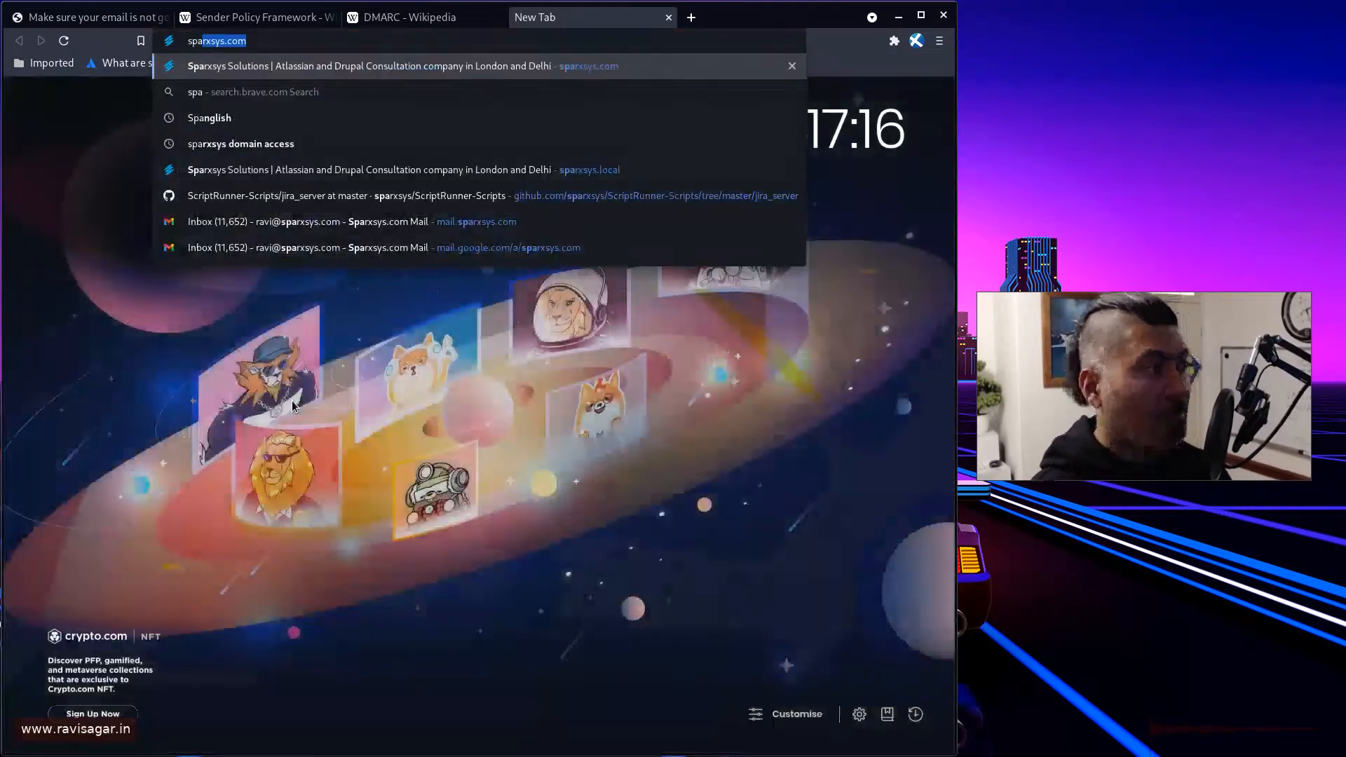
click(368, 66)
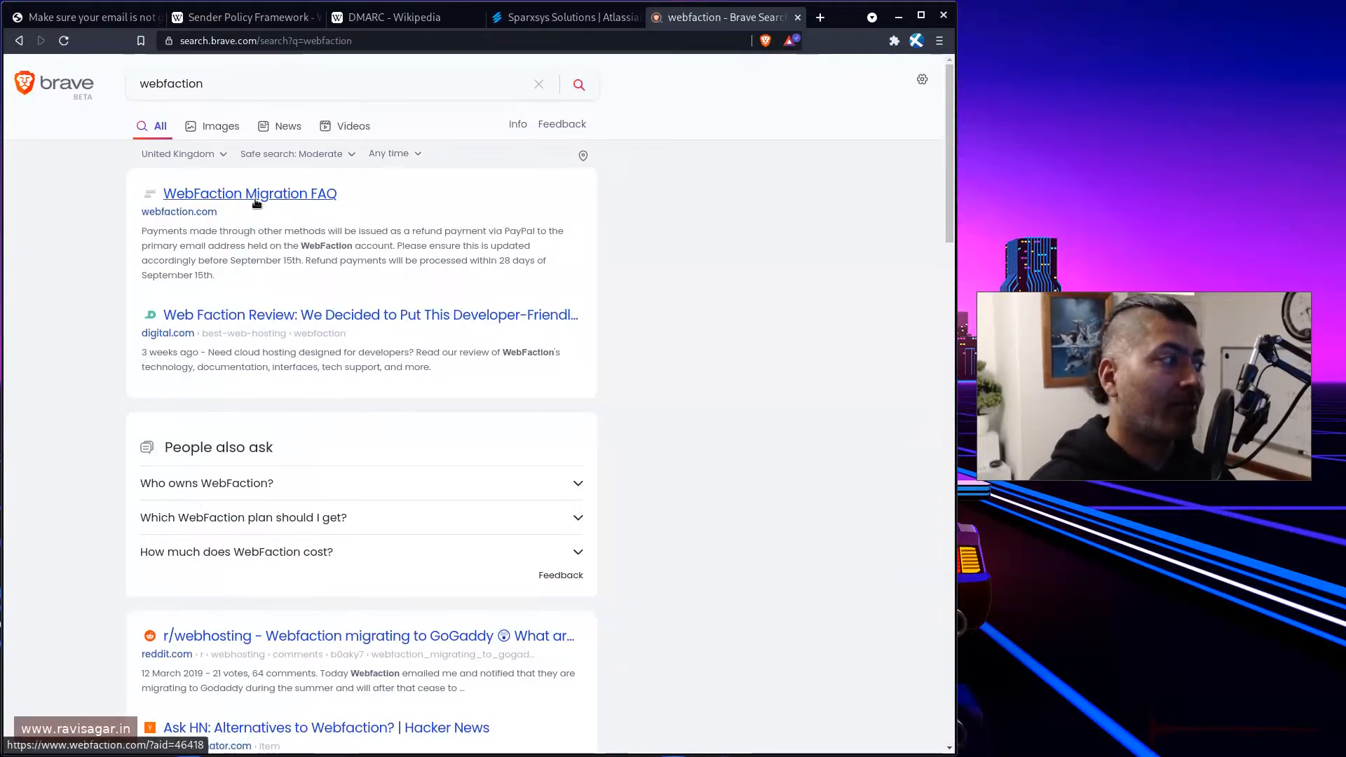
click(250, 193)
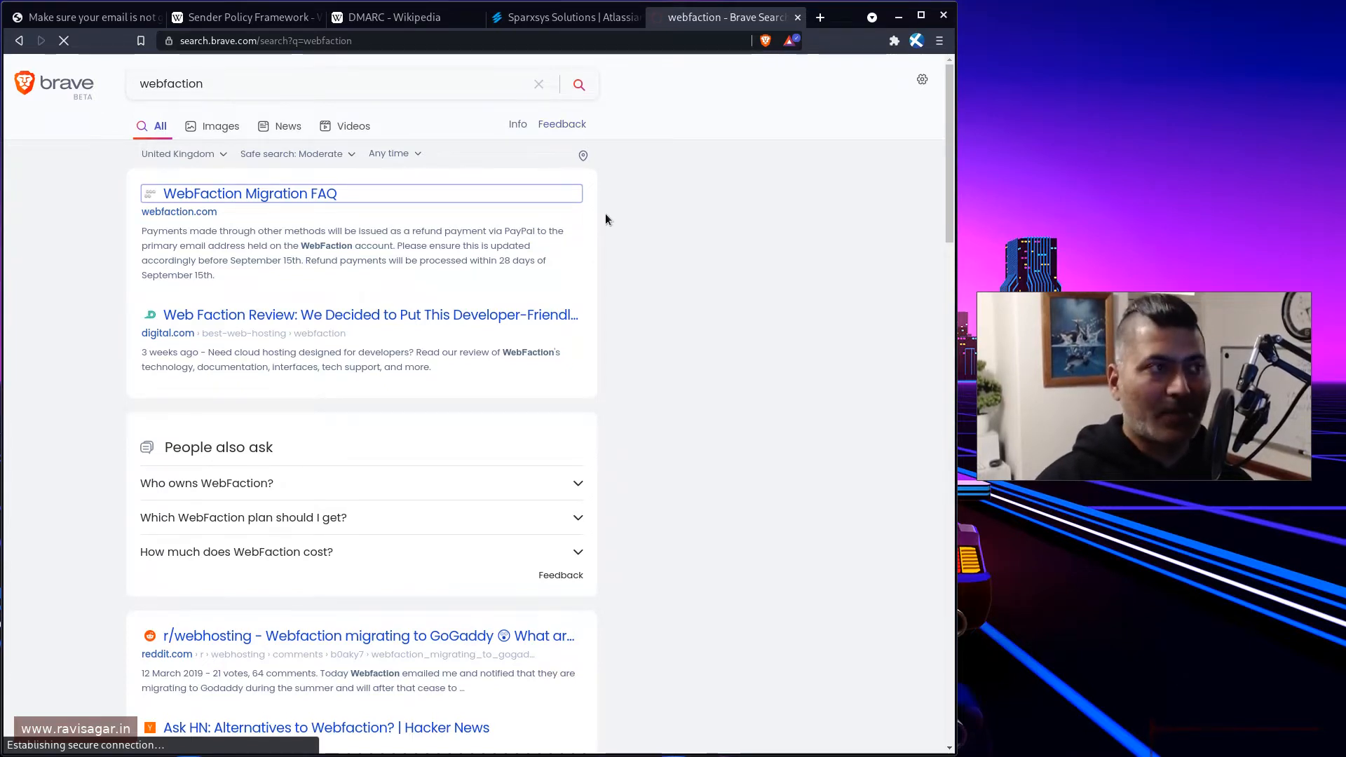
click(250, 193)
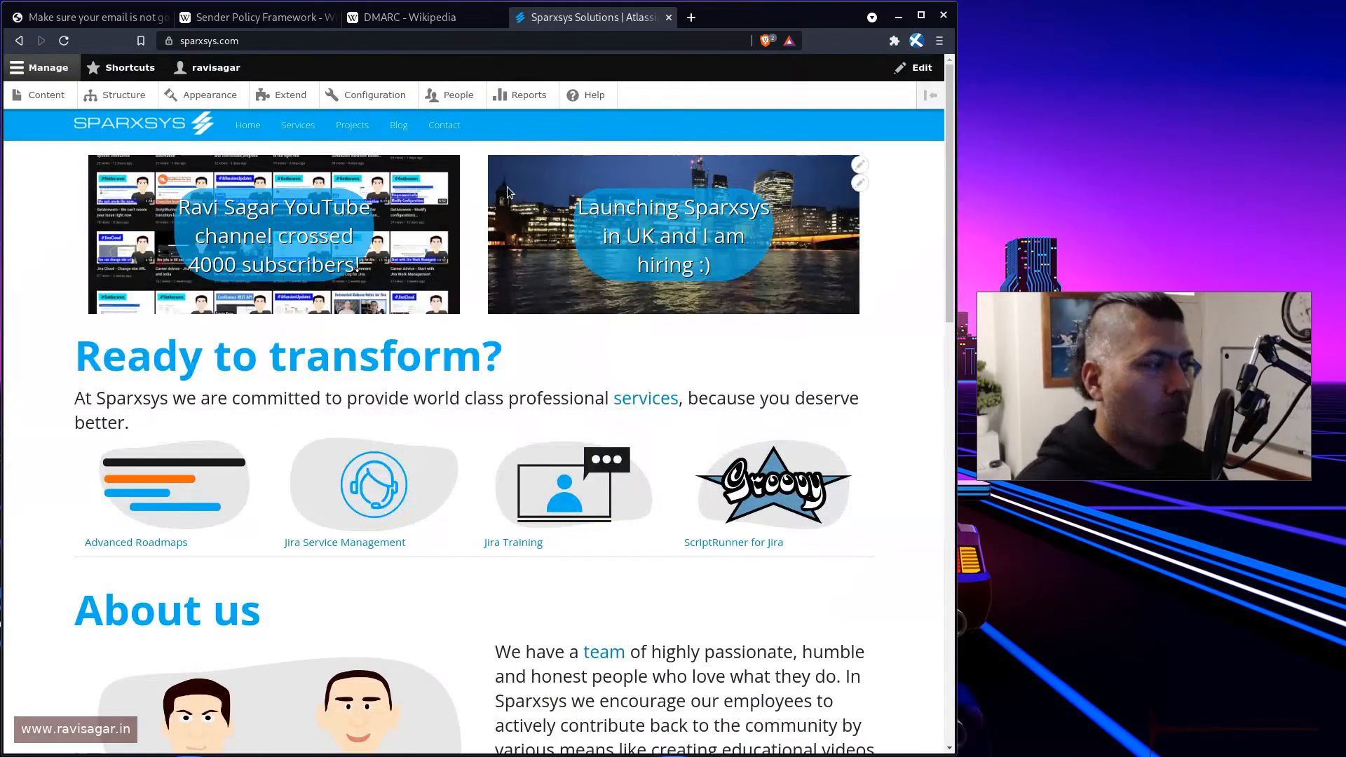
scroll(down, 3)
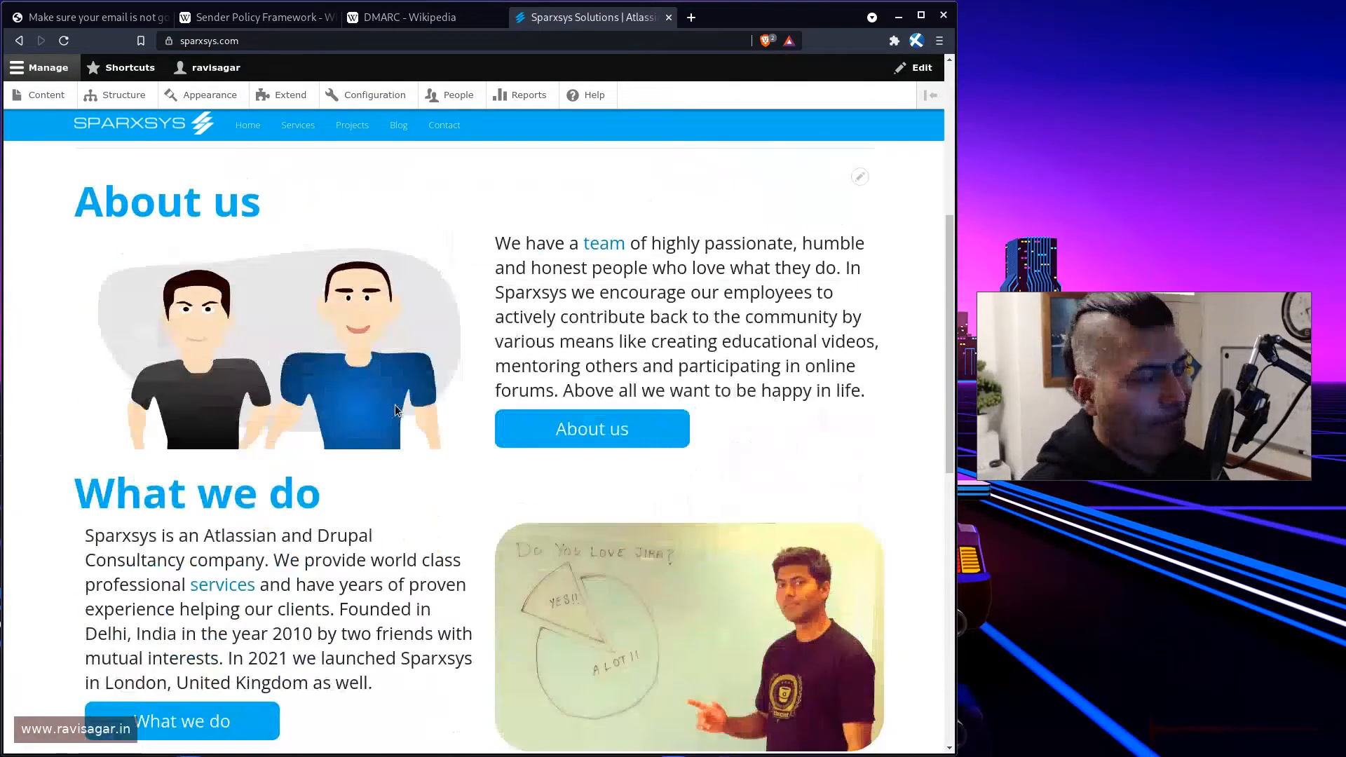
scroll(down, 3)
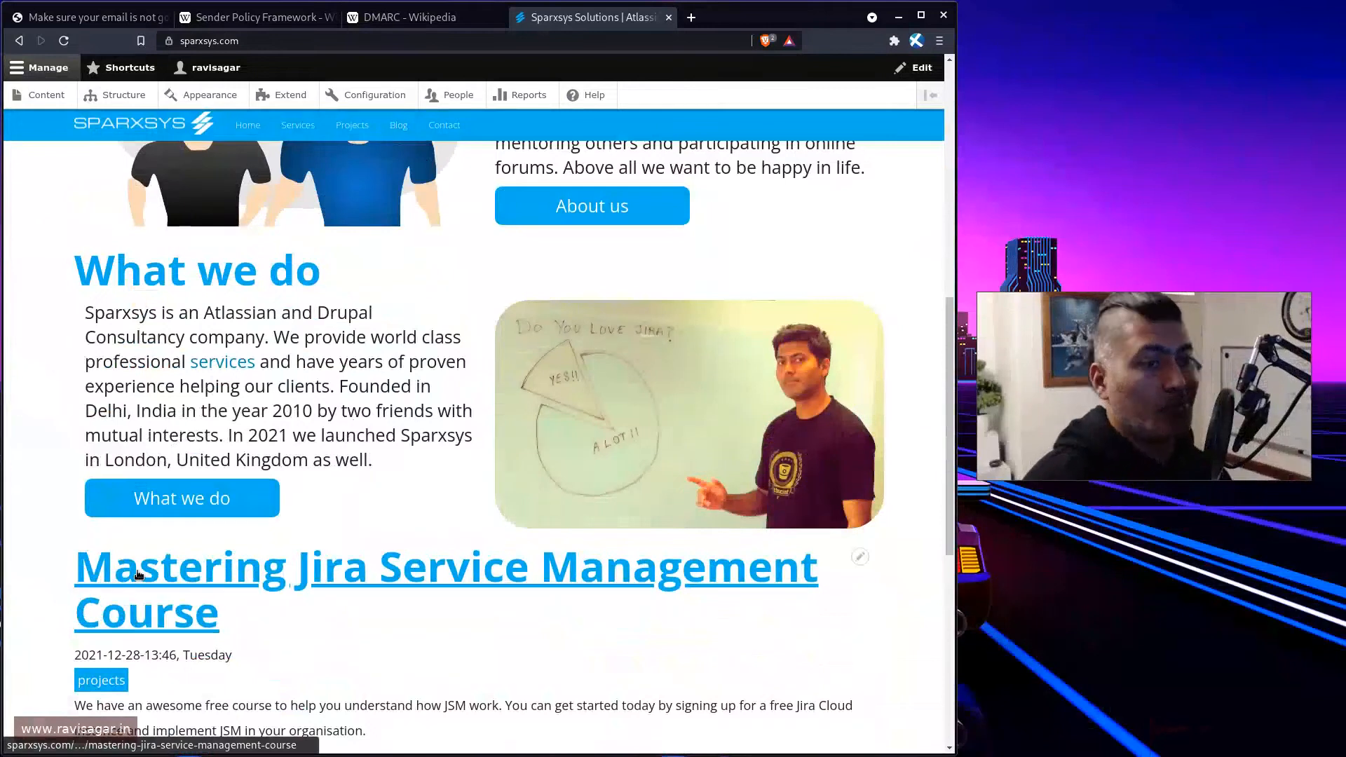
scroll(down, 3)
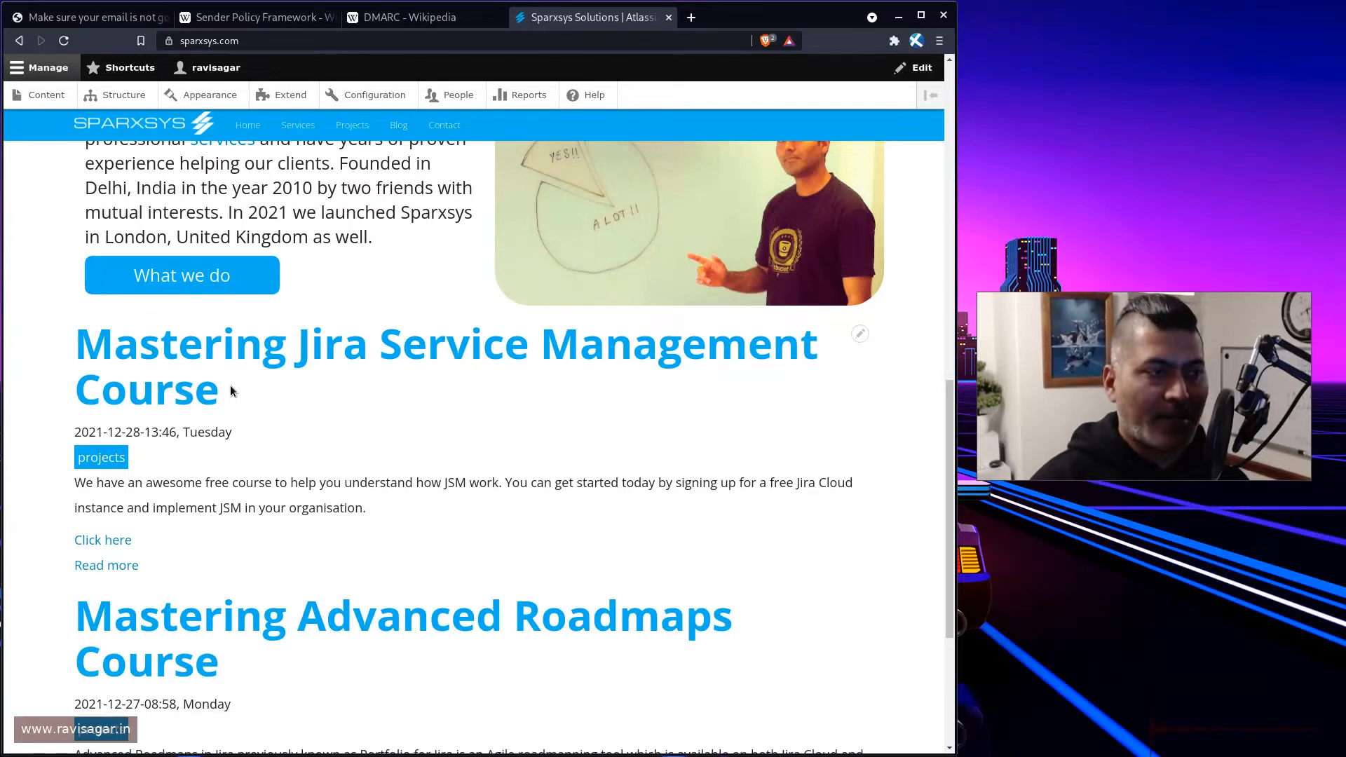
scroll(up, 3)
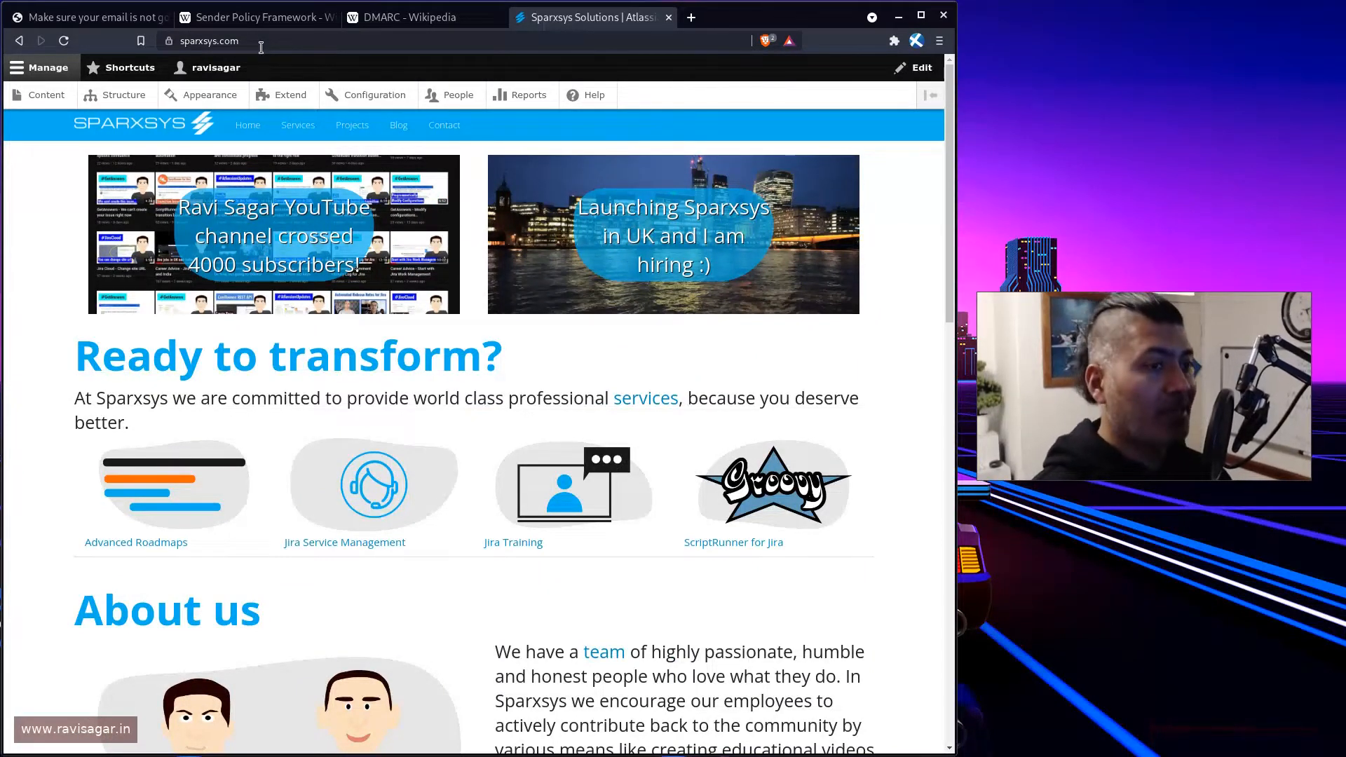
click(690, 17)
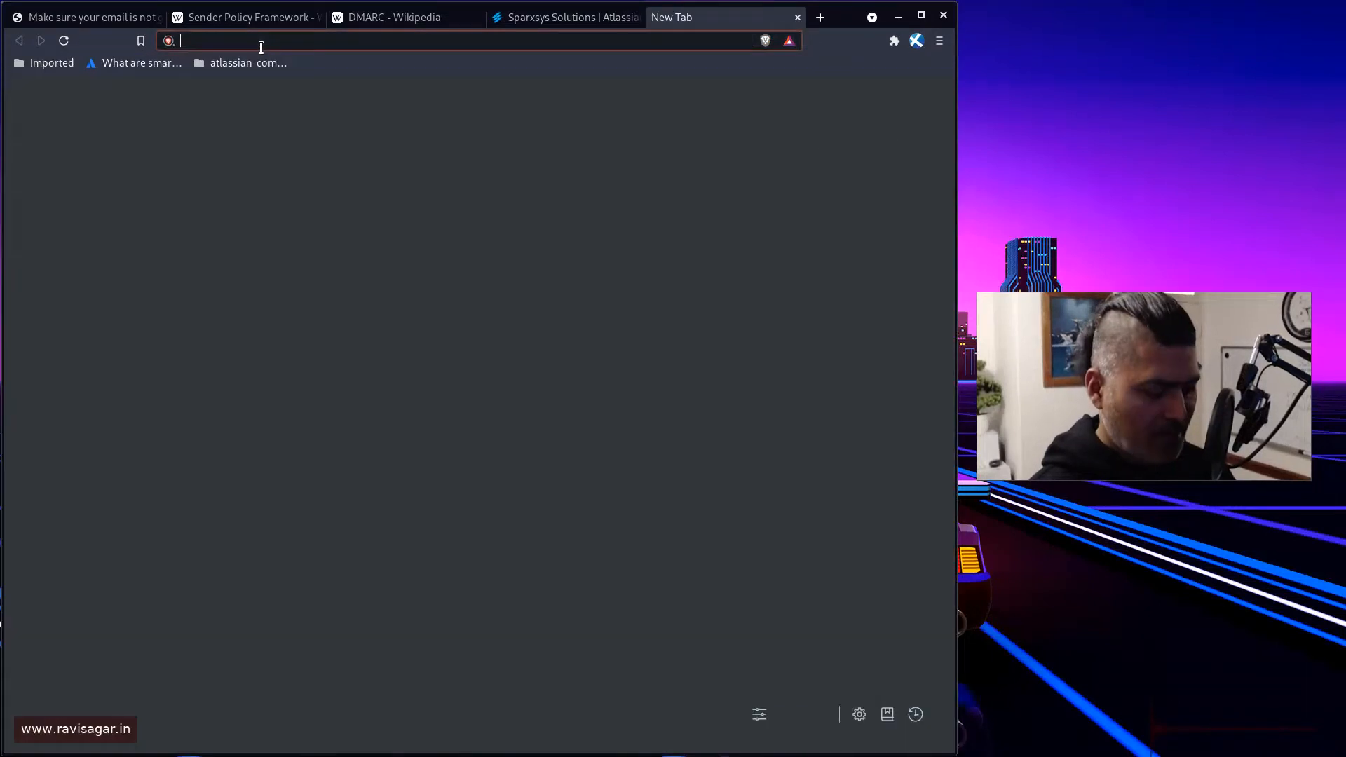
text(vpsdime.com)
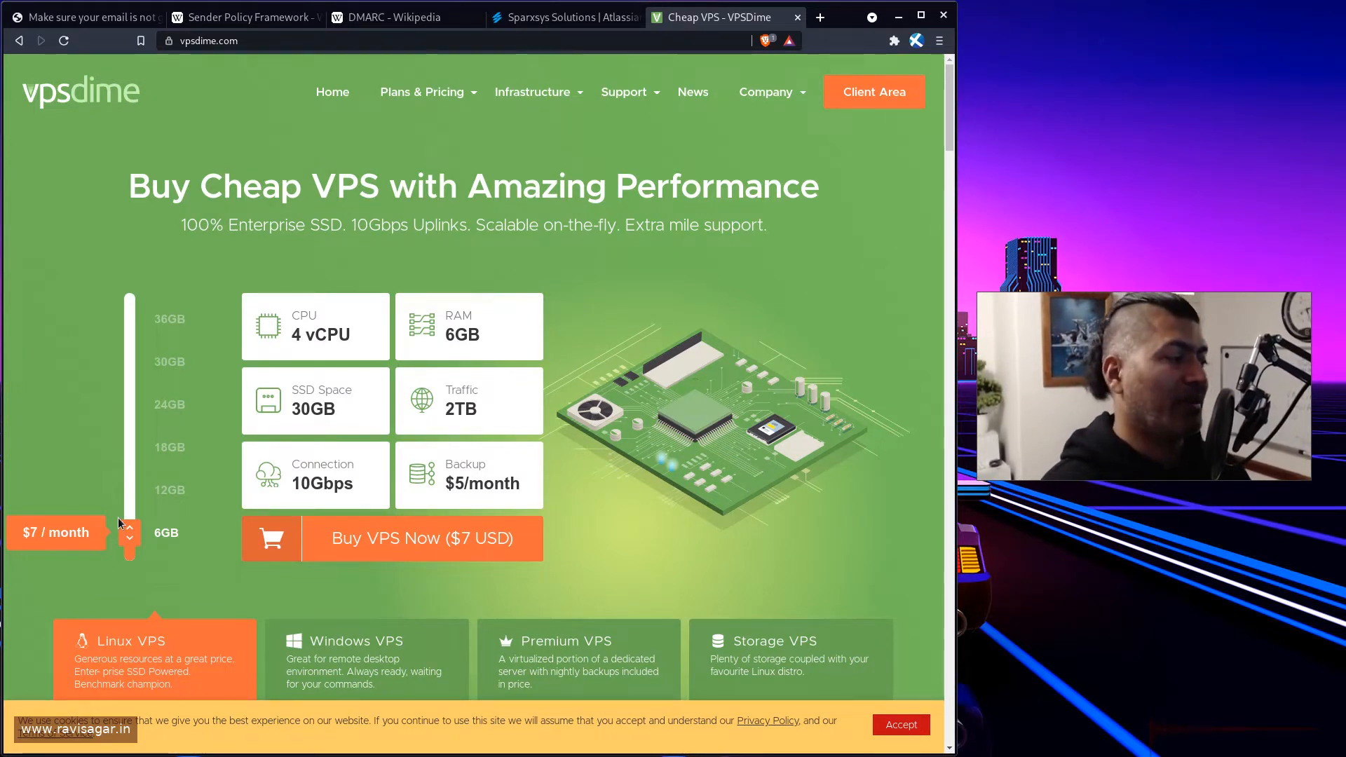
scroll(down, 3)
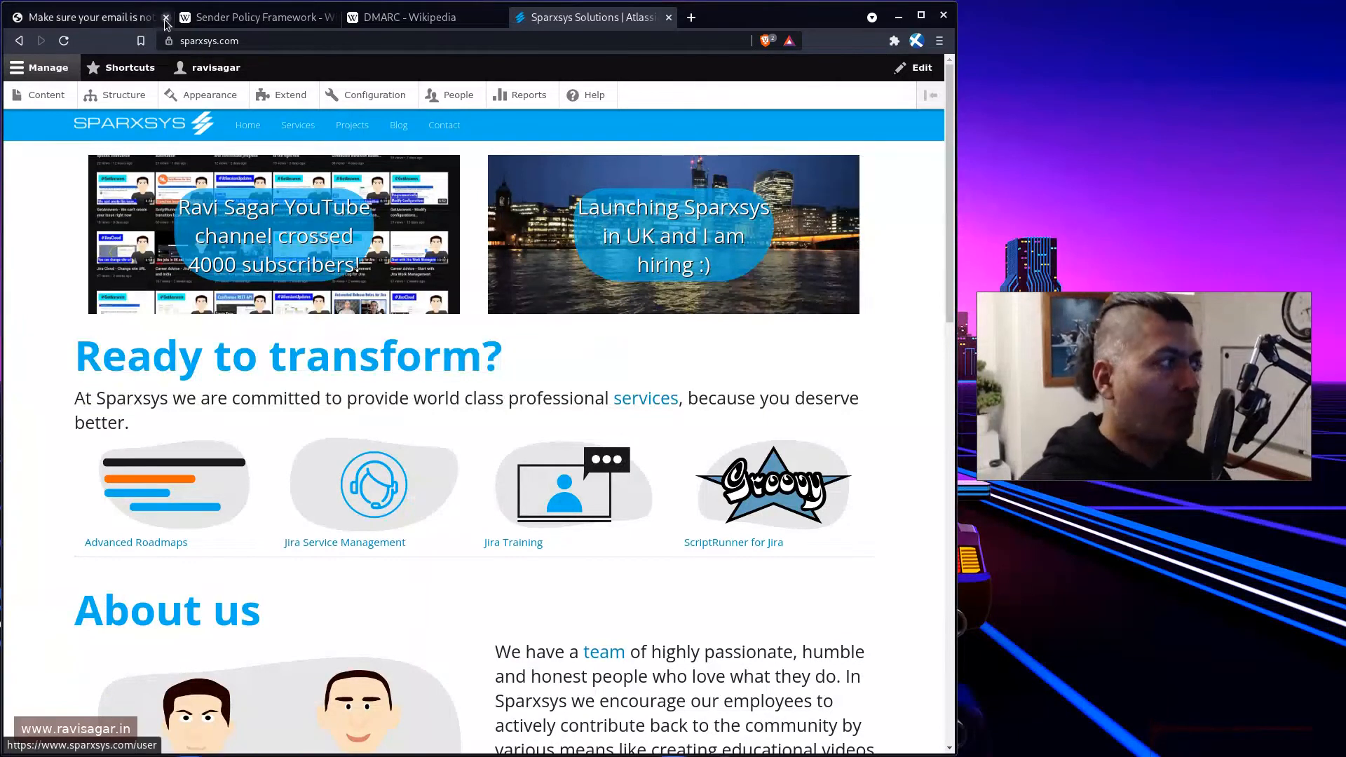
- Revisit the blog post, then flip between the SPF and DMARC Wikipedia articles, ending on DMARC
click(81, 17)
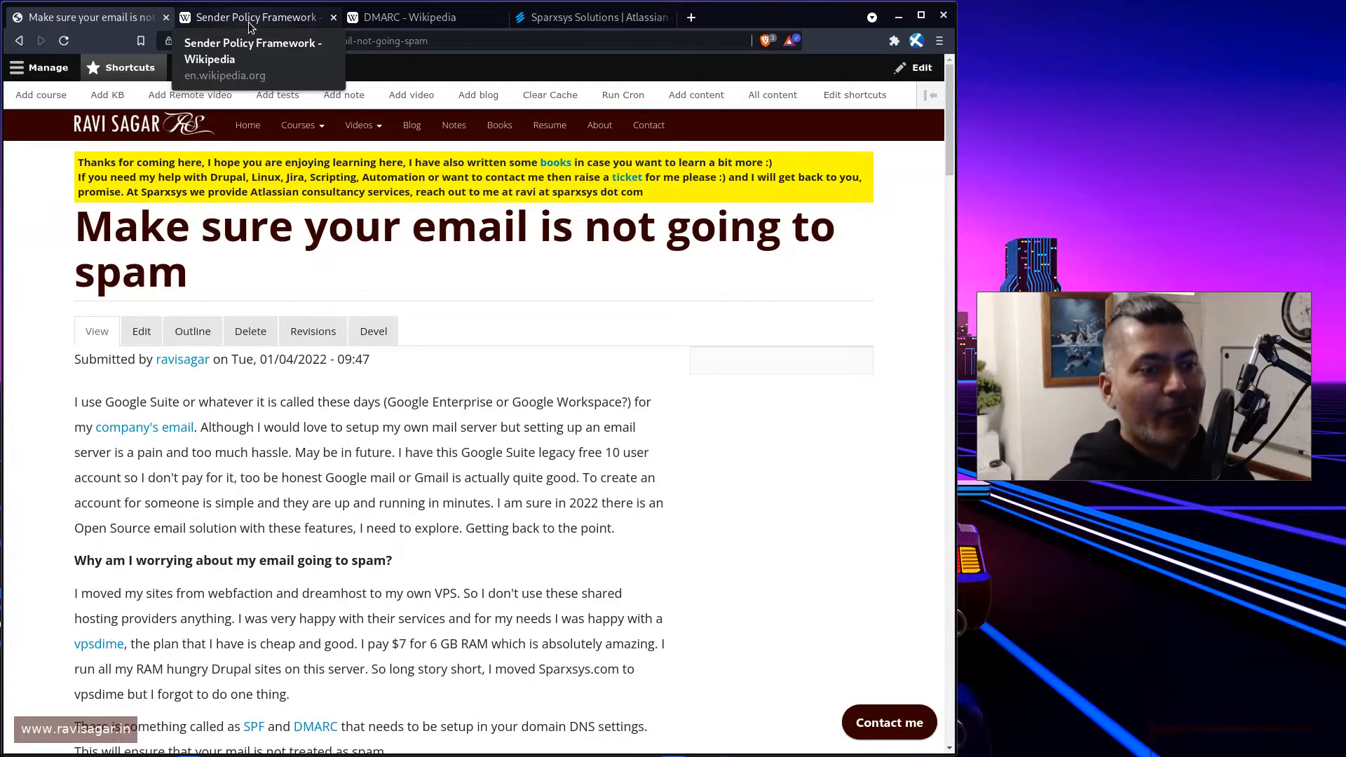
click(86, 17)
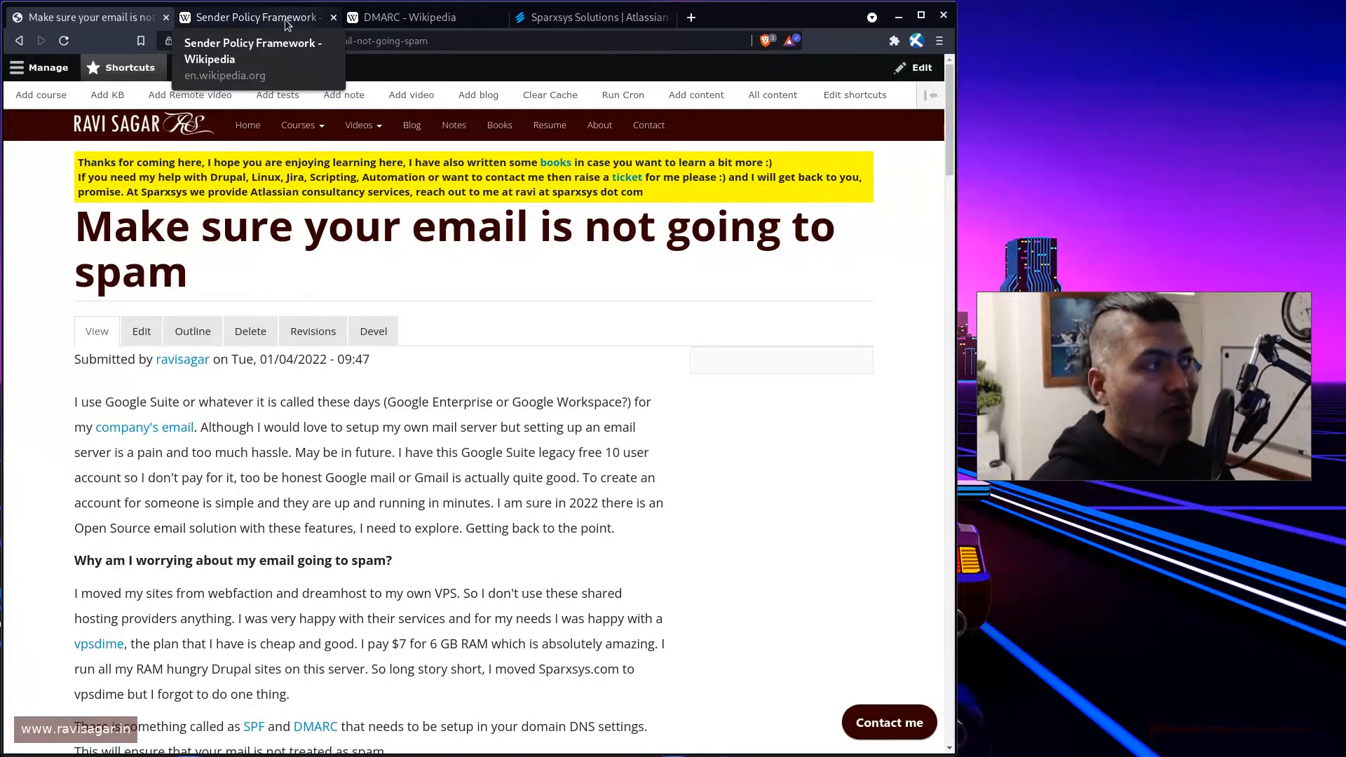
click(250, 17)
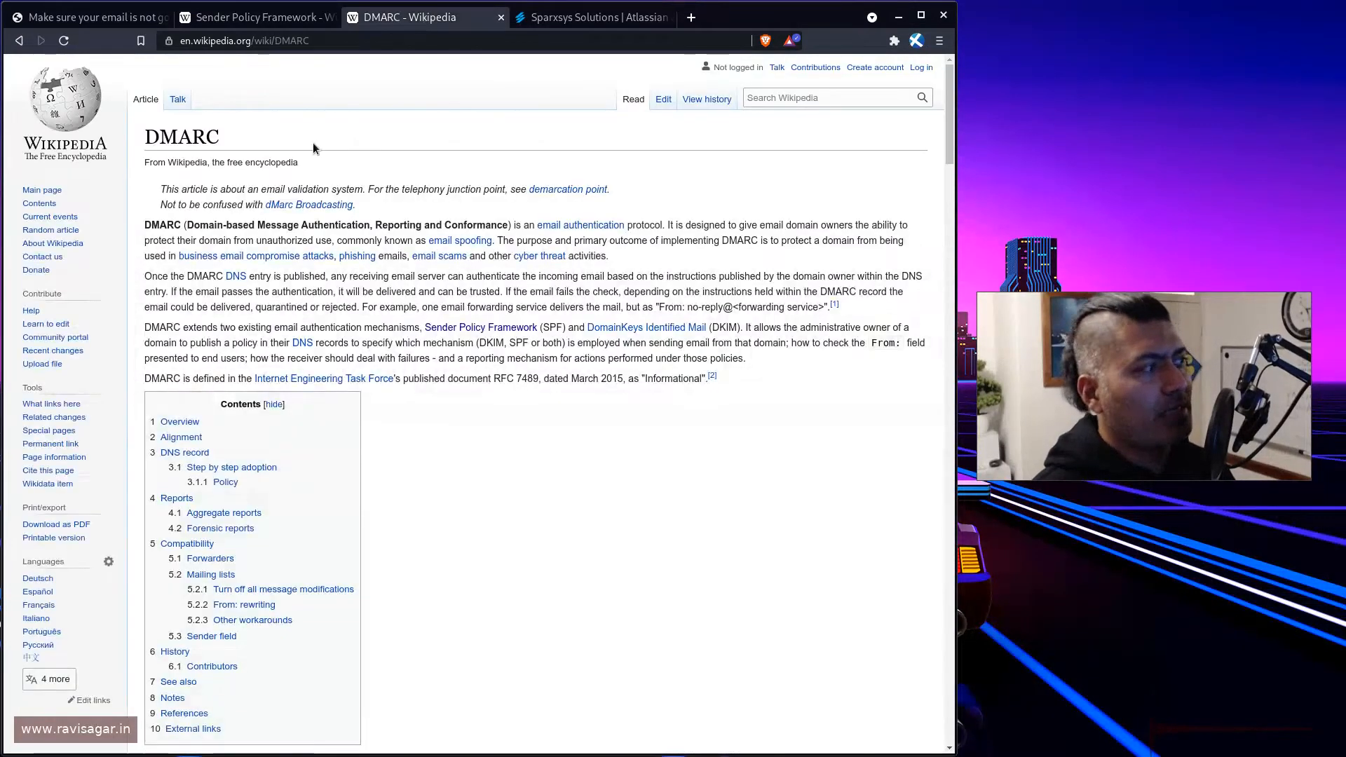
click(258, 16)
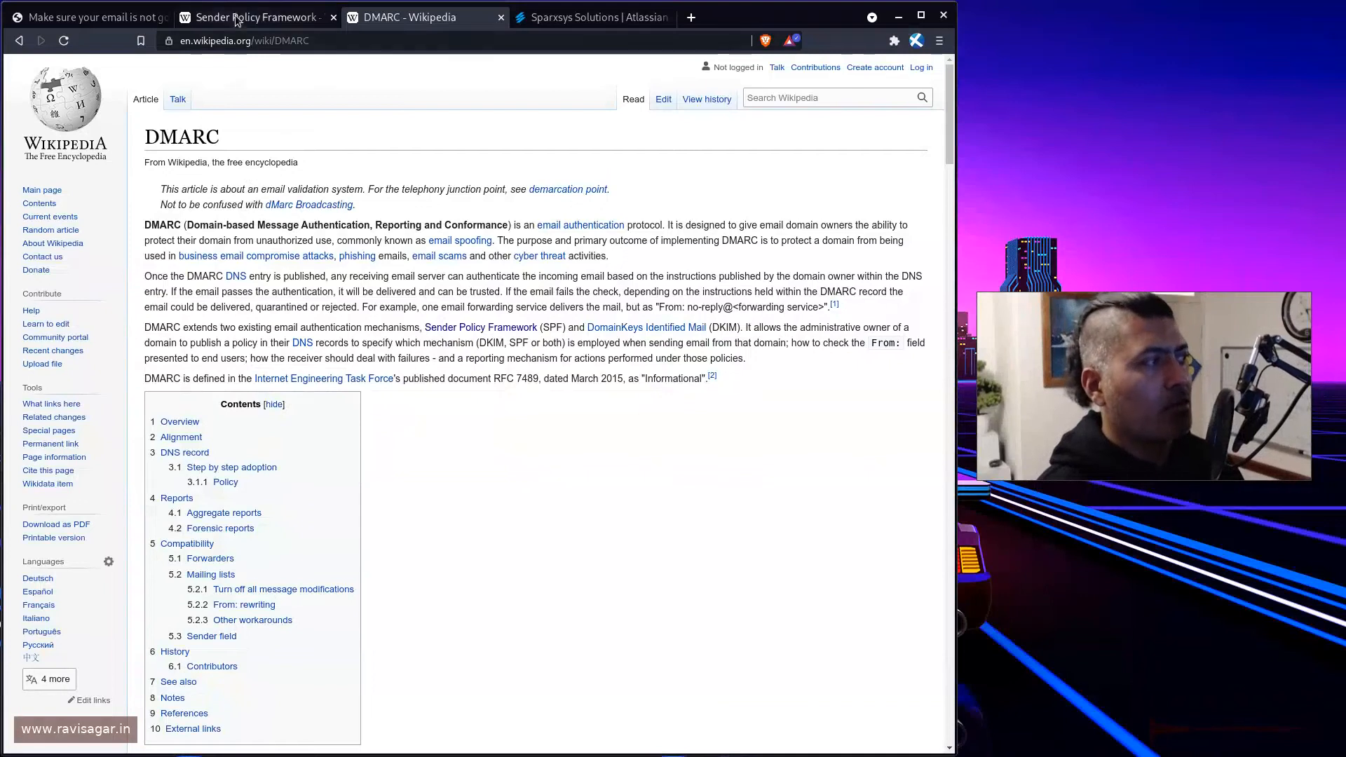
click(254, 17)
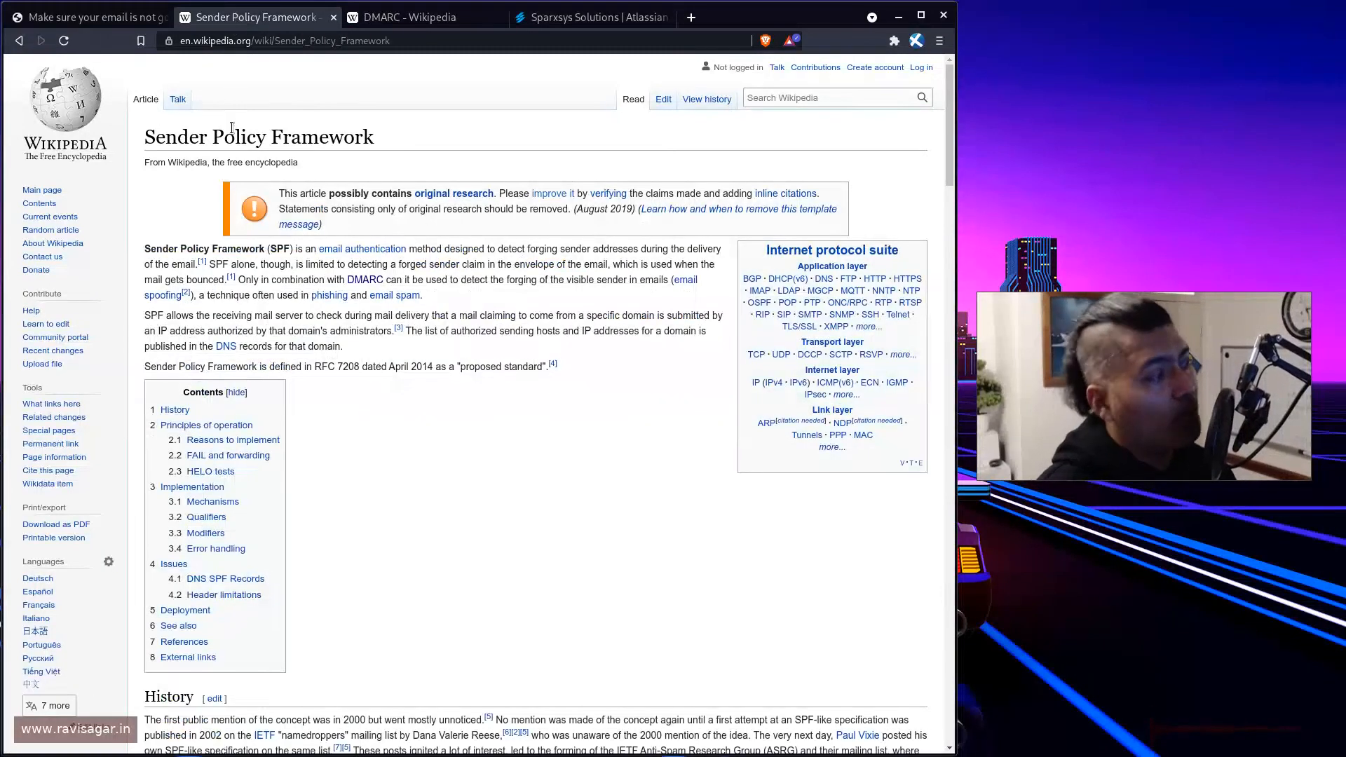
click(412, 16)
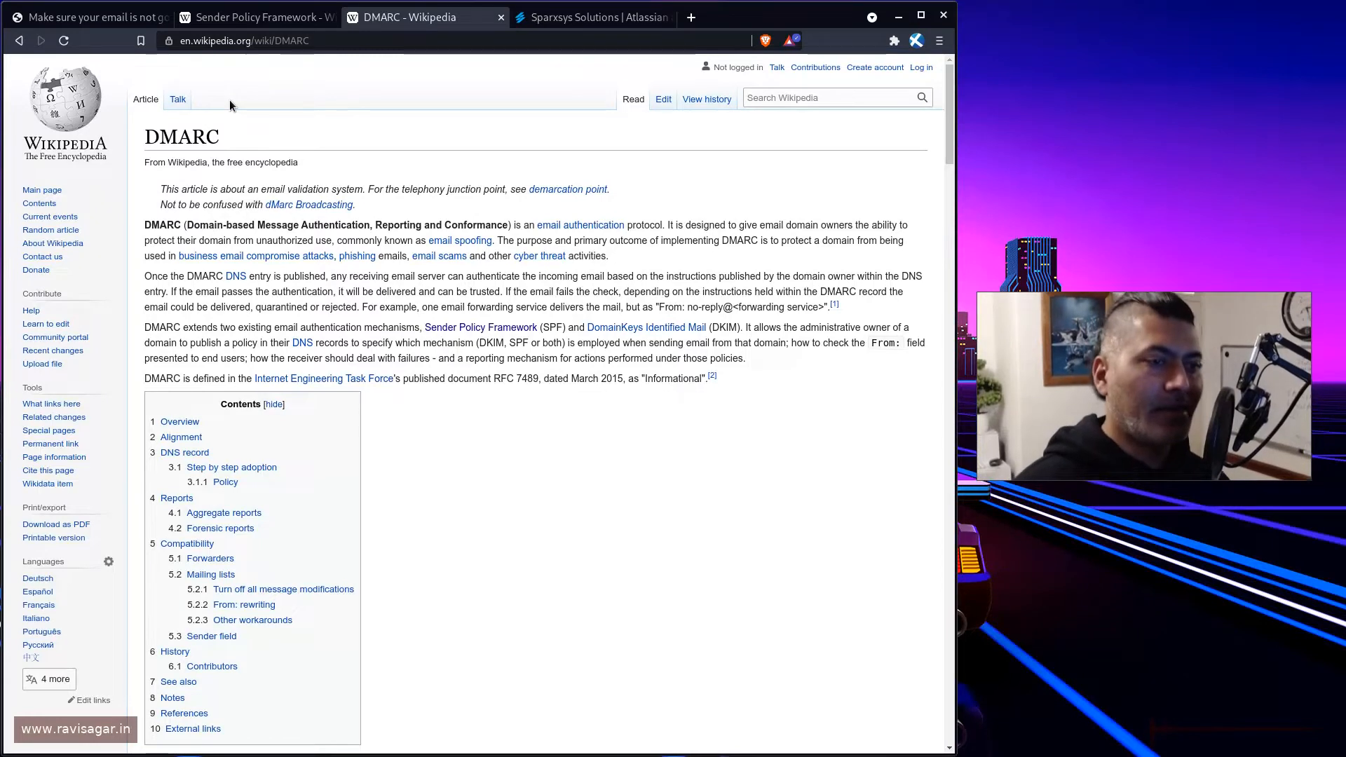
mouse_move(218, 66)
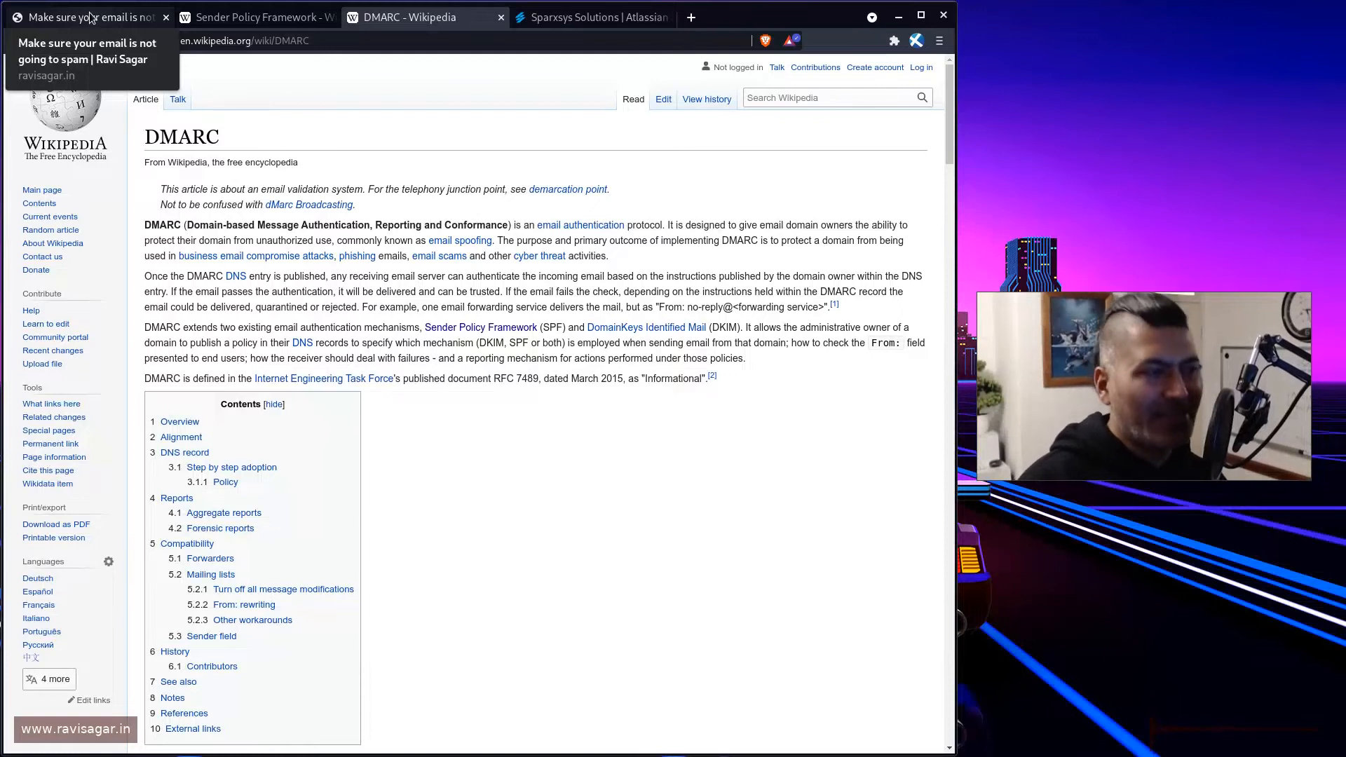
- Review the blog post, then go to the company mailbox at mail.sparxsys.com in a new tab
click(86, 16)
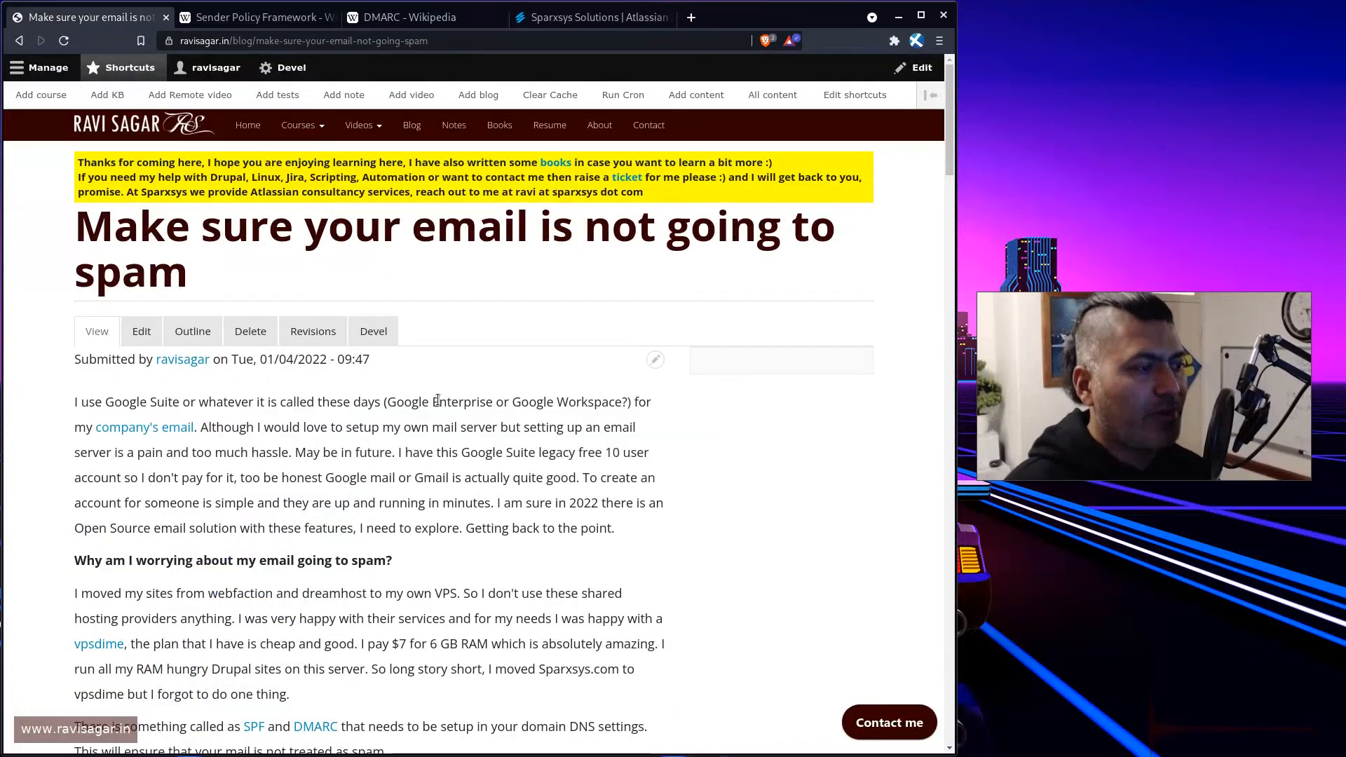
scroll(down, 3)
text(mail)
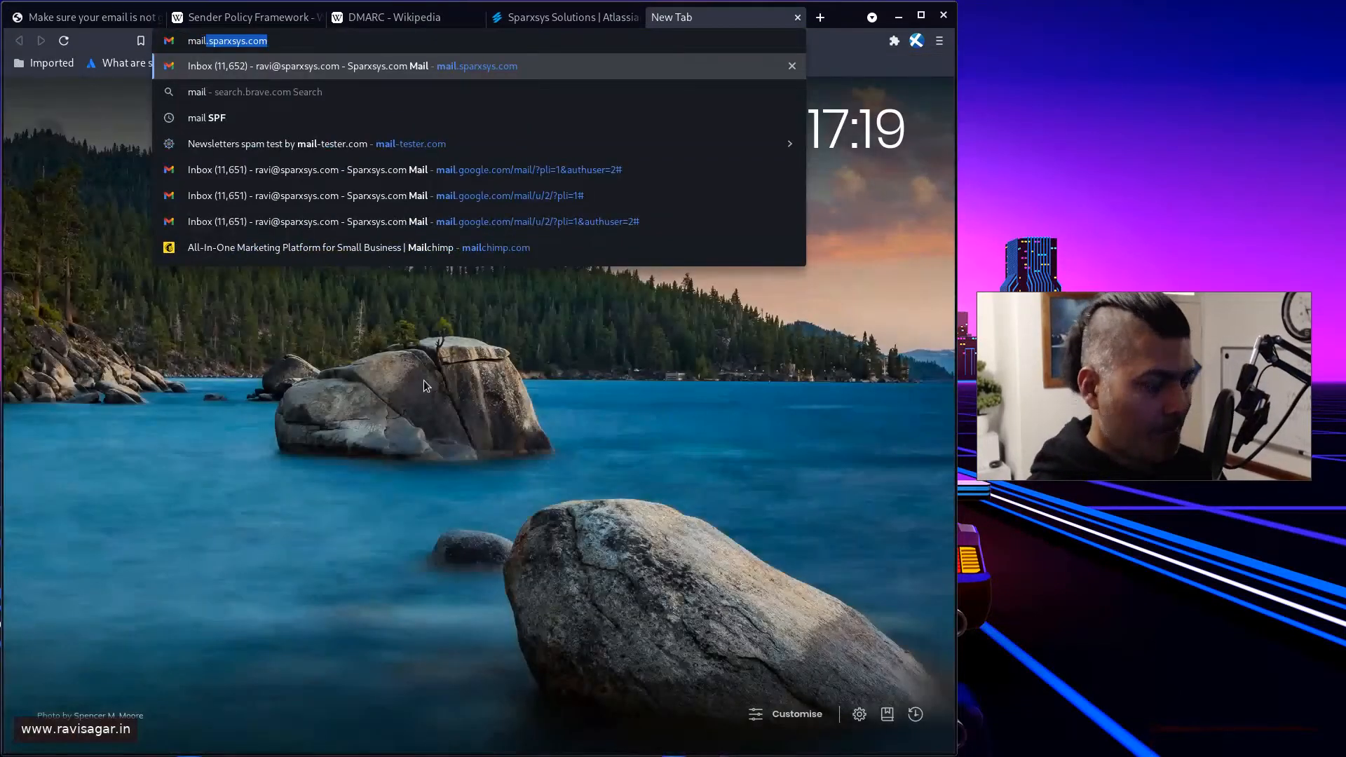
click(312, 143)
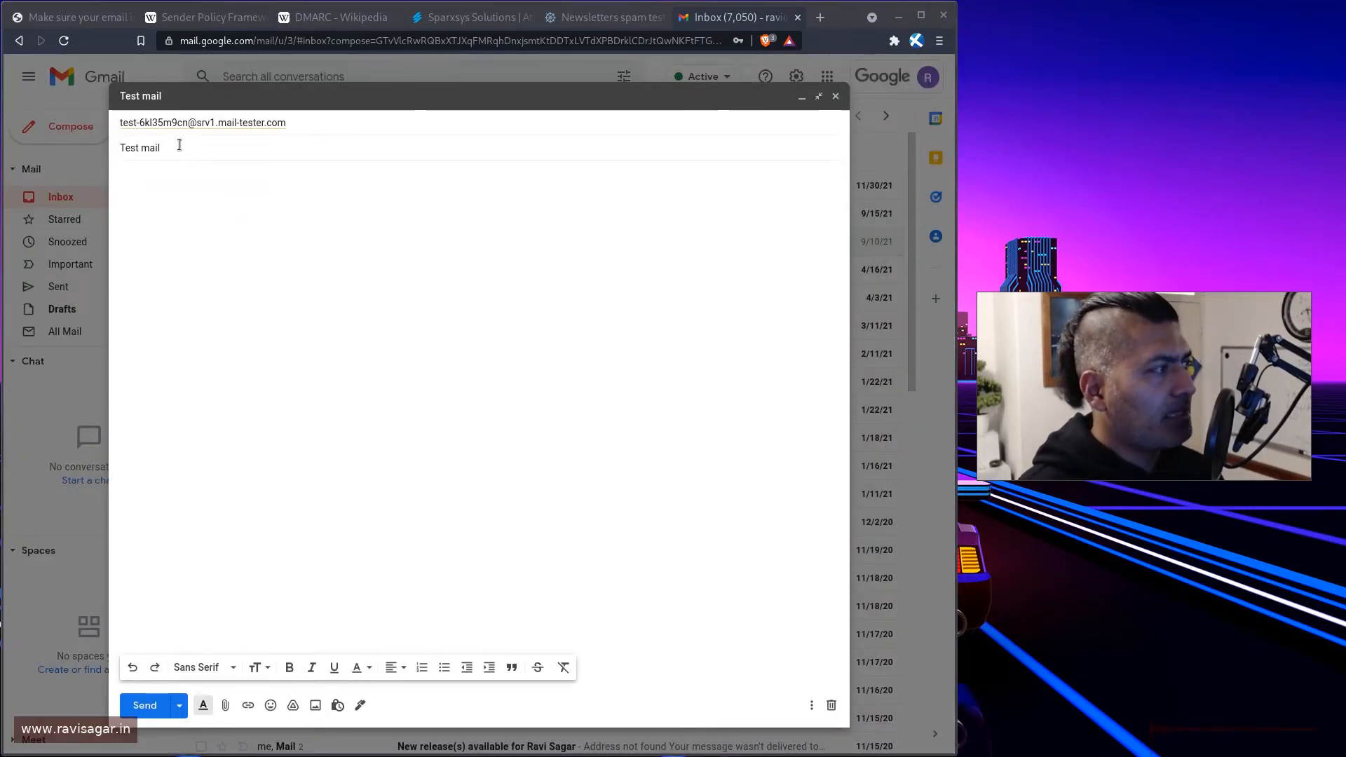
- Write the body 'This is the email ... trying to send to this address', enlarge it, and send the Test mail
text(This)
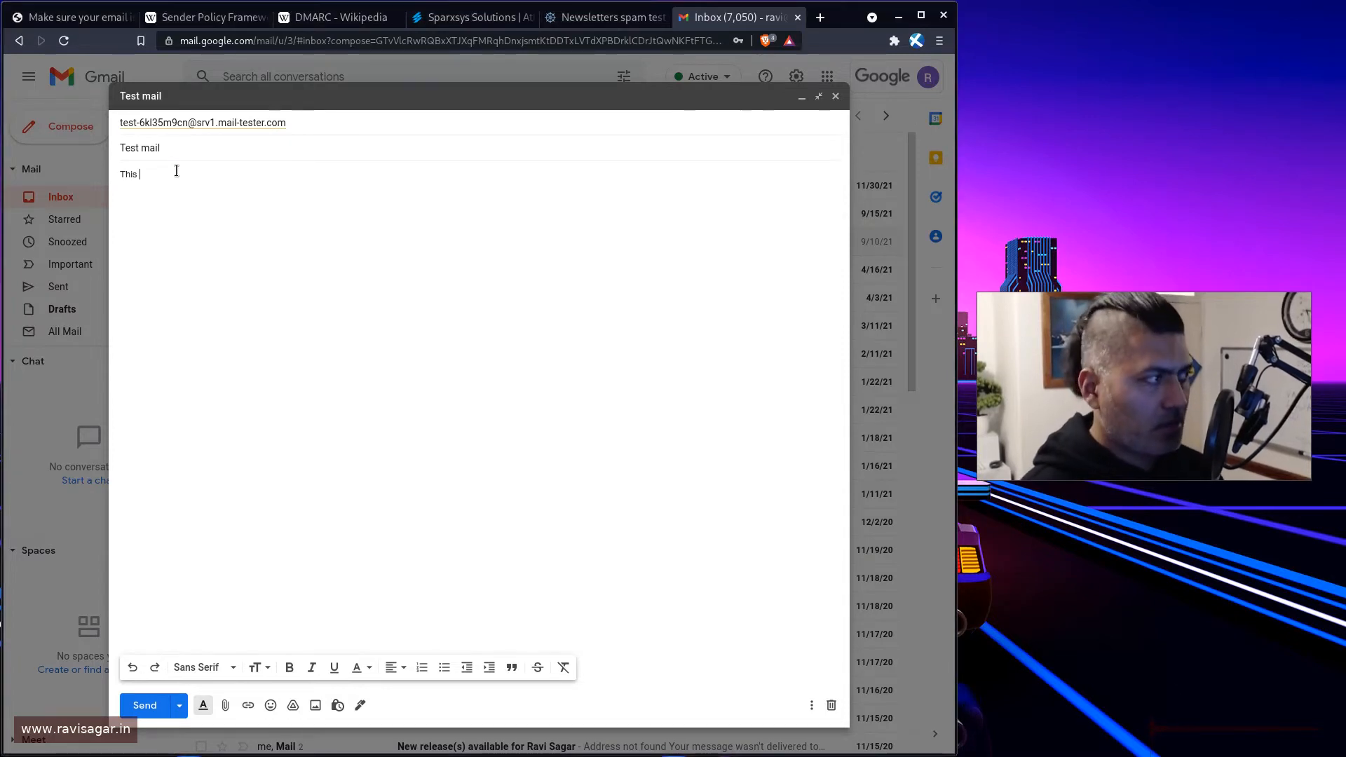
text(is the email that I am t)
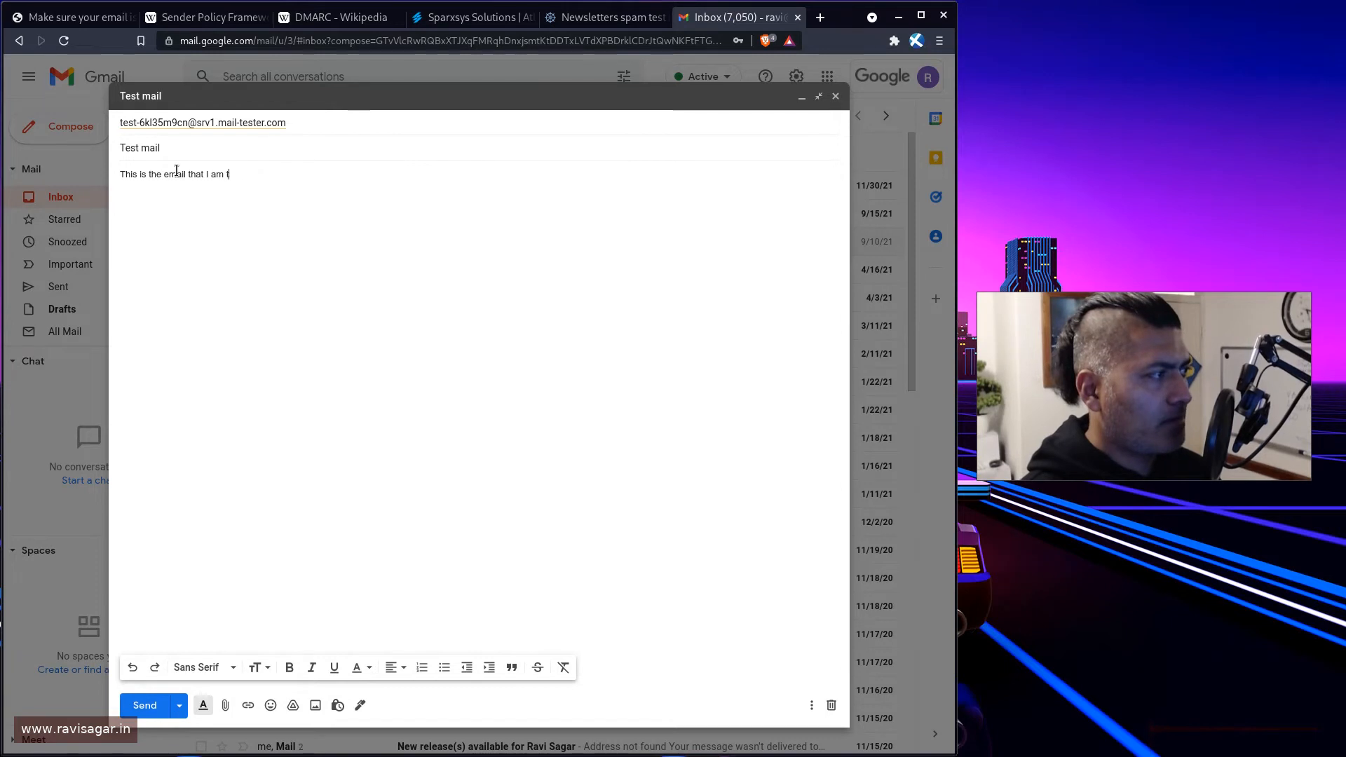
text(rying to send to)
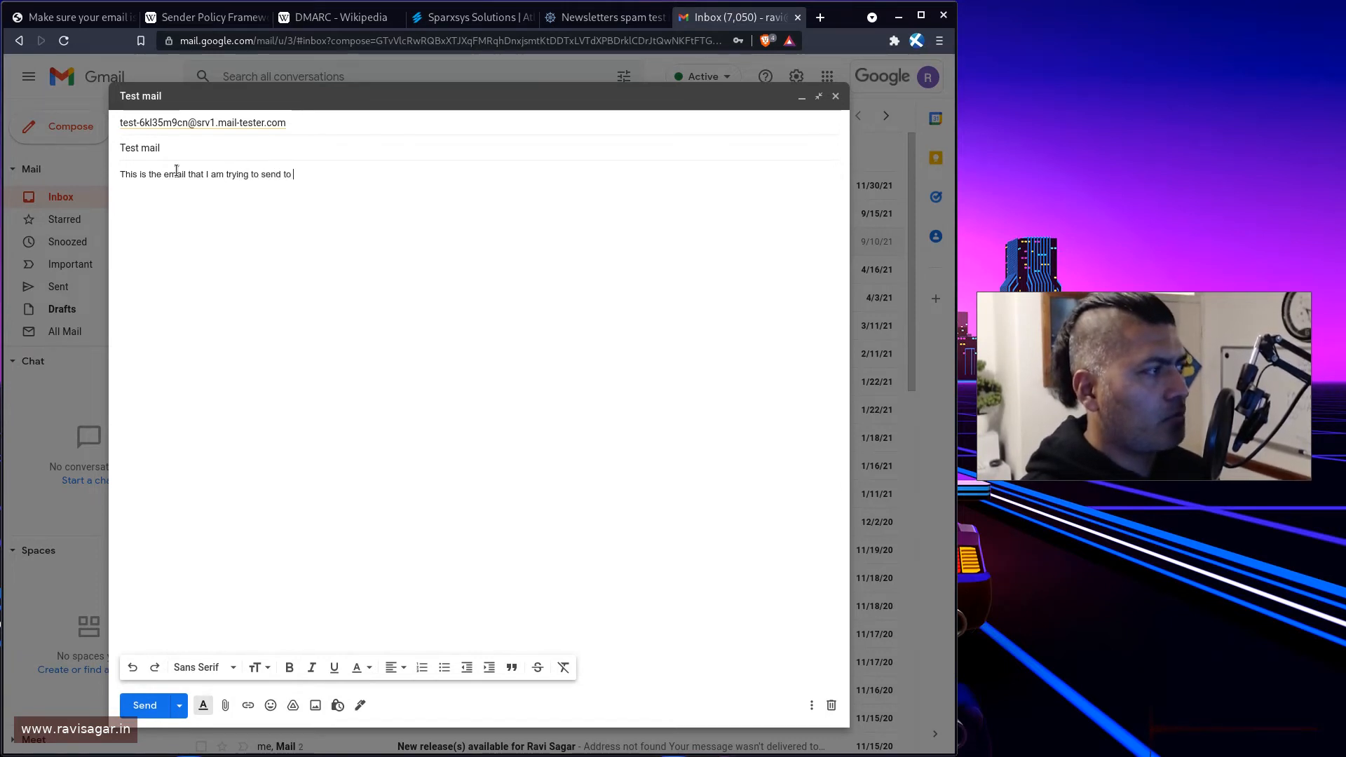
text(this address)
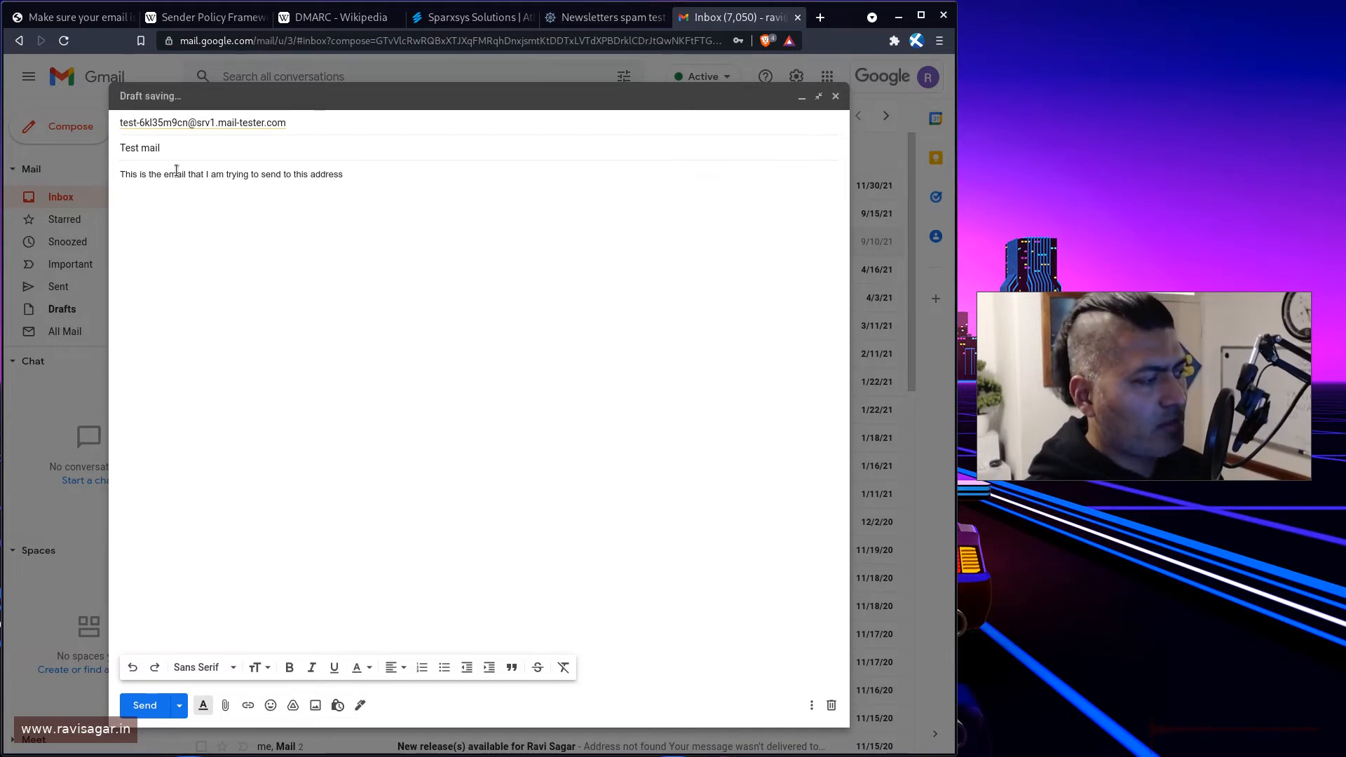
triple_click(230, 174)
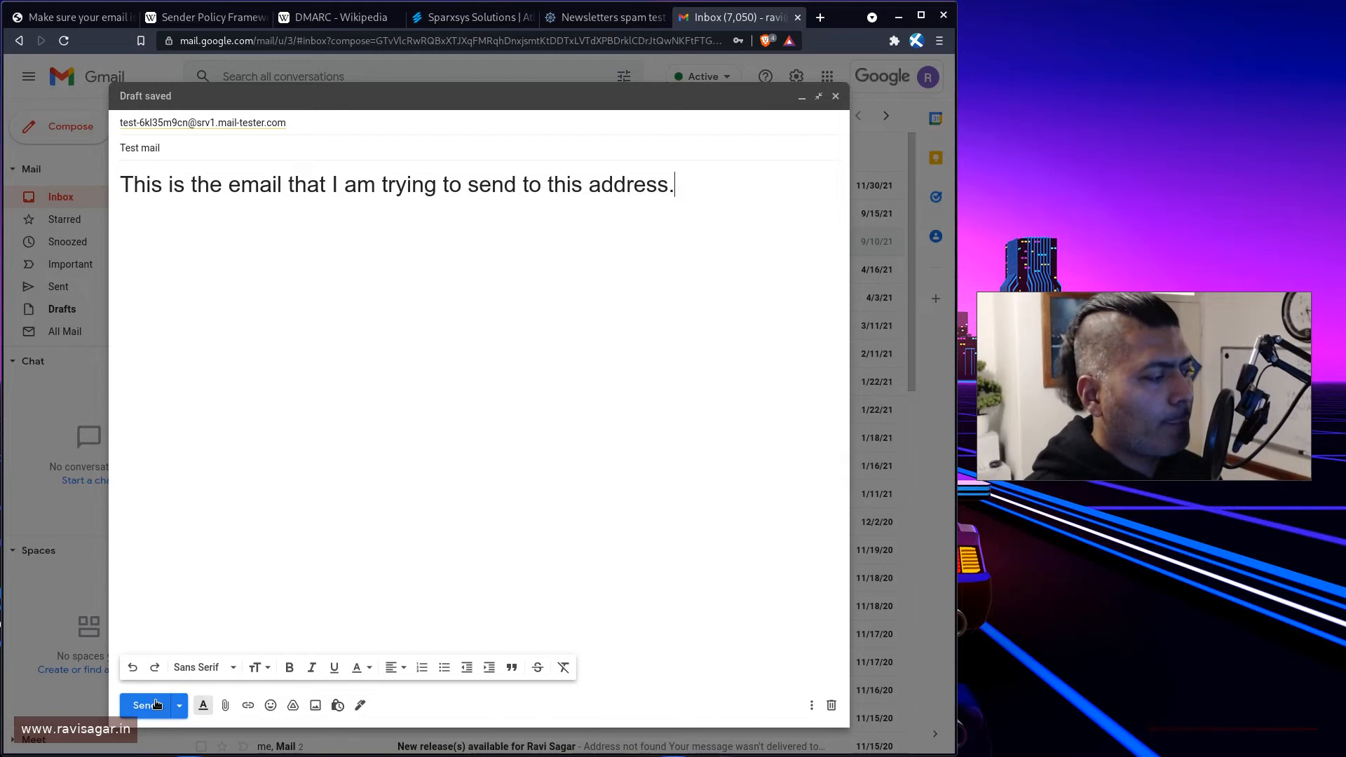
click(606, 16)
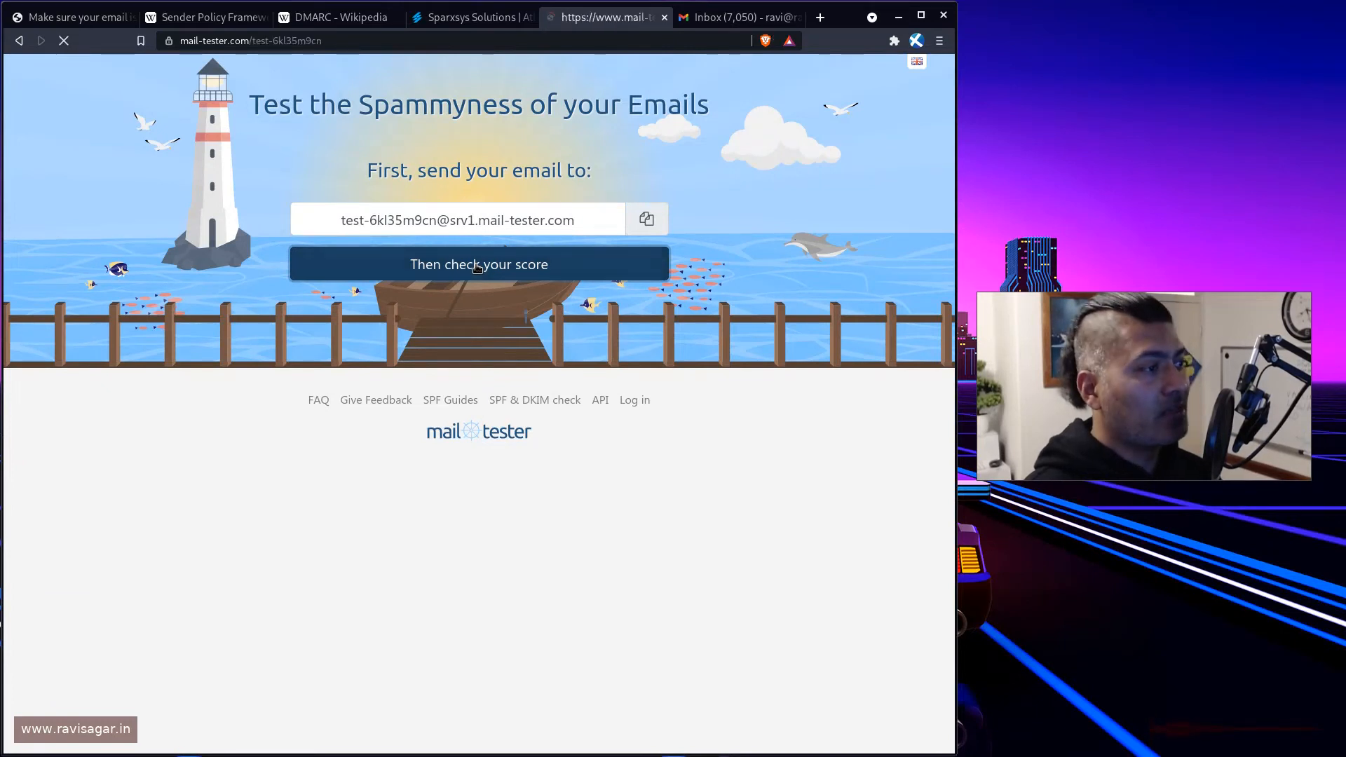
- Check the spam score on mail-tester.com, which leads to the paid plan checkout page
click(478, 263)
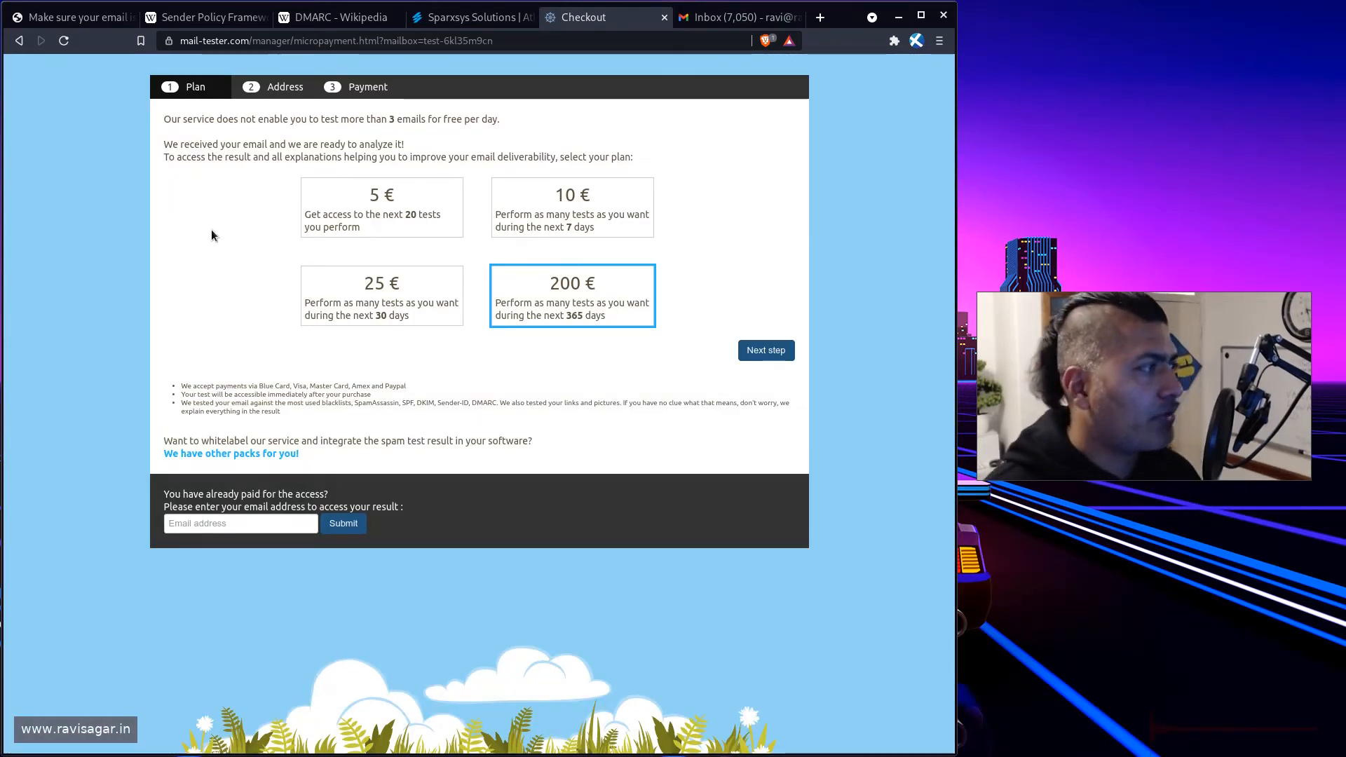
mouse_move(289, 130)
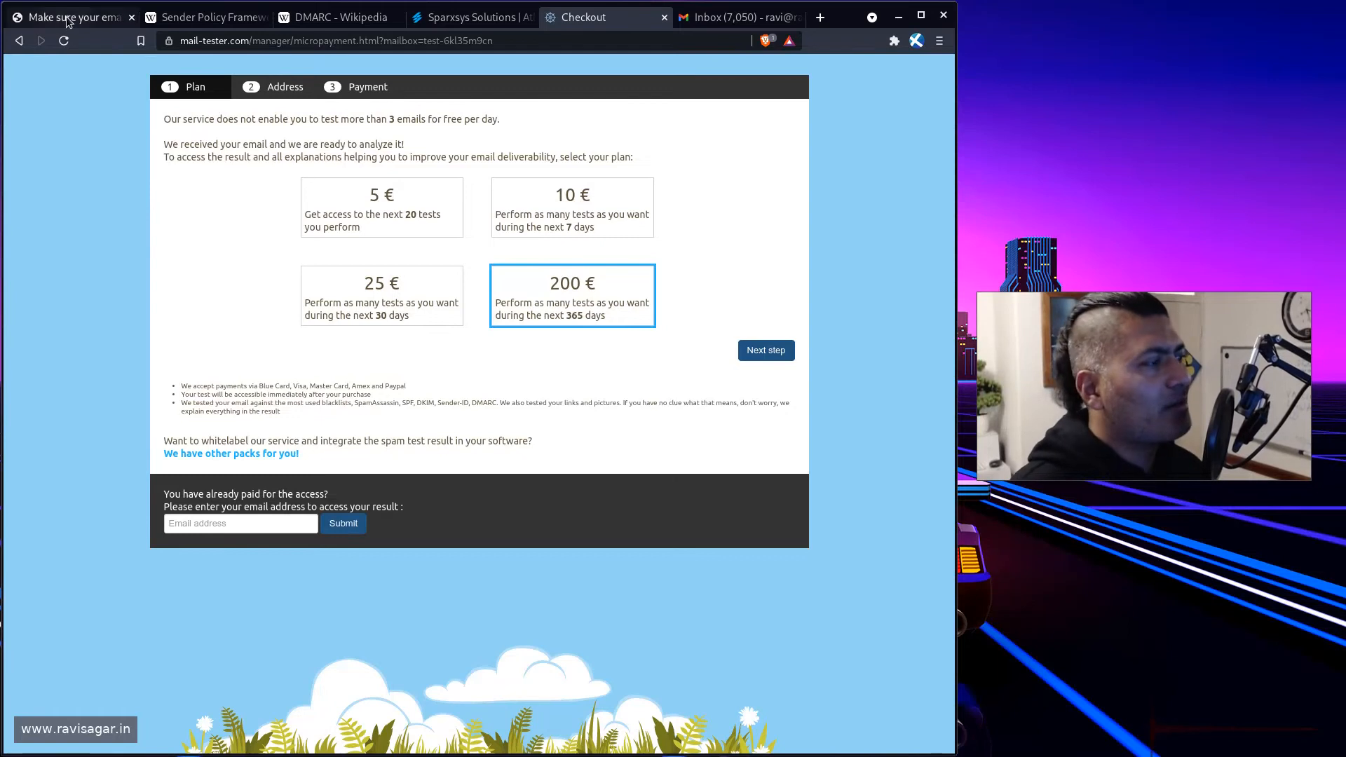
- Scroll the blog post to the 9/10 mail-tester score image and the SPF and DMARC TXT record values
click(69, 17)
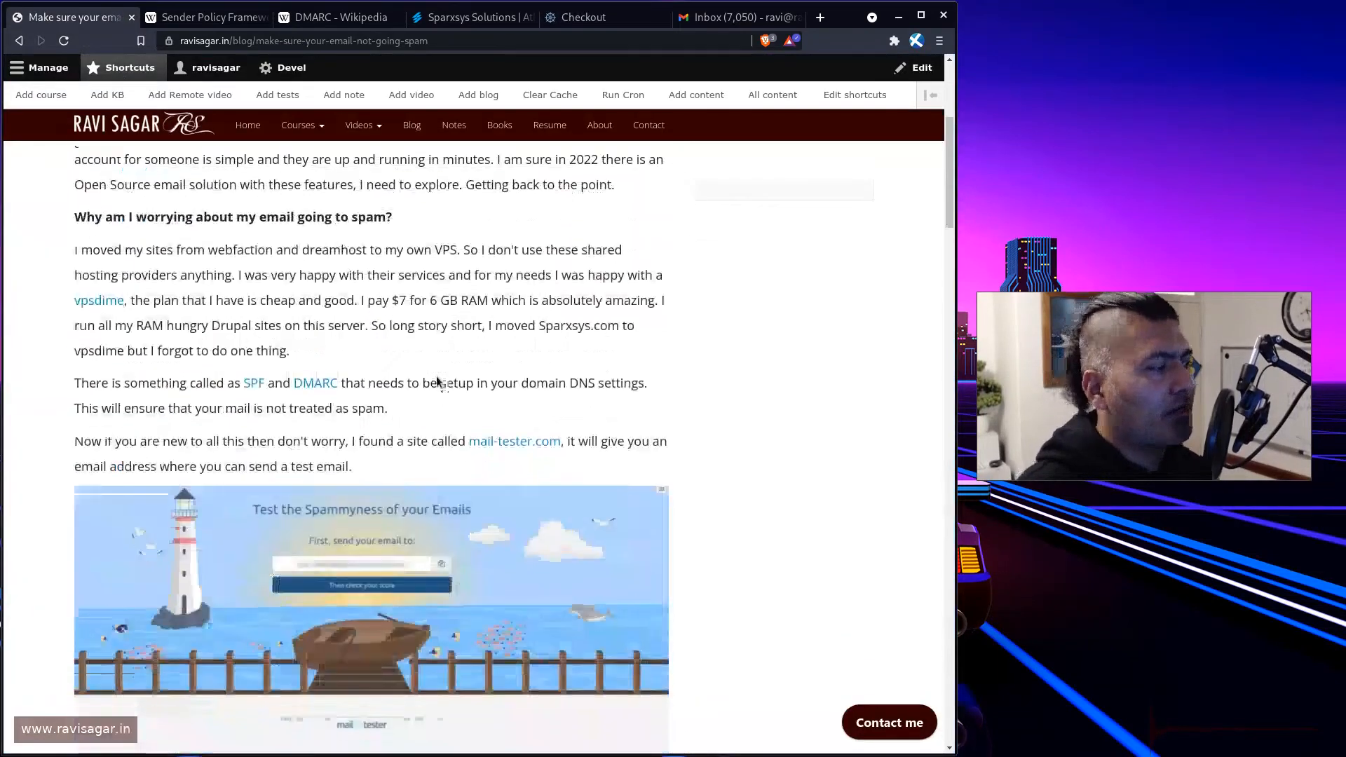
scroll(down, 3)
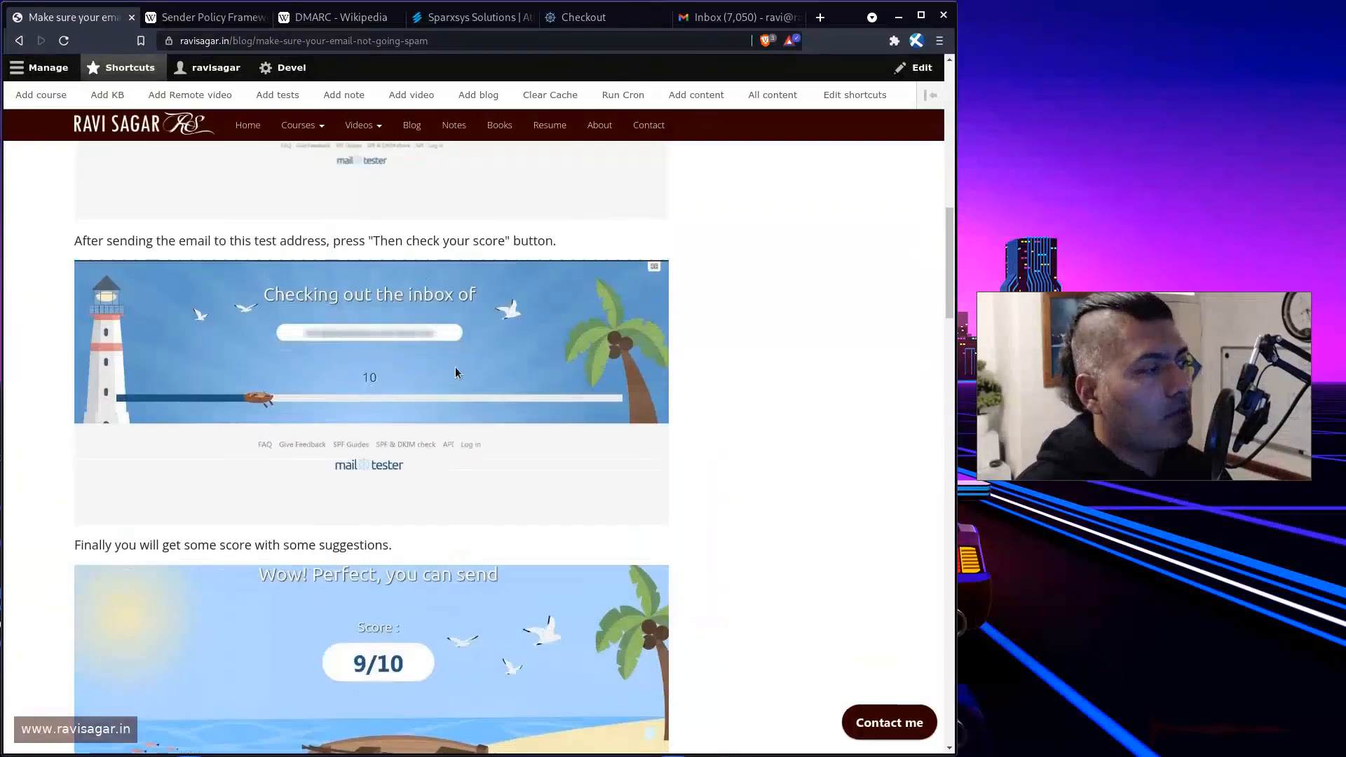
scroll(down, 3)
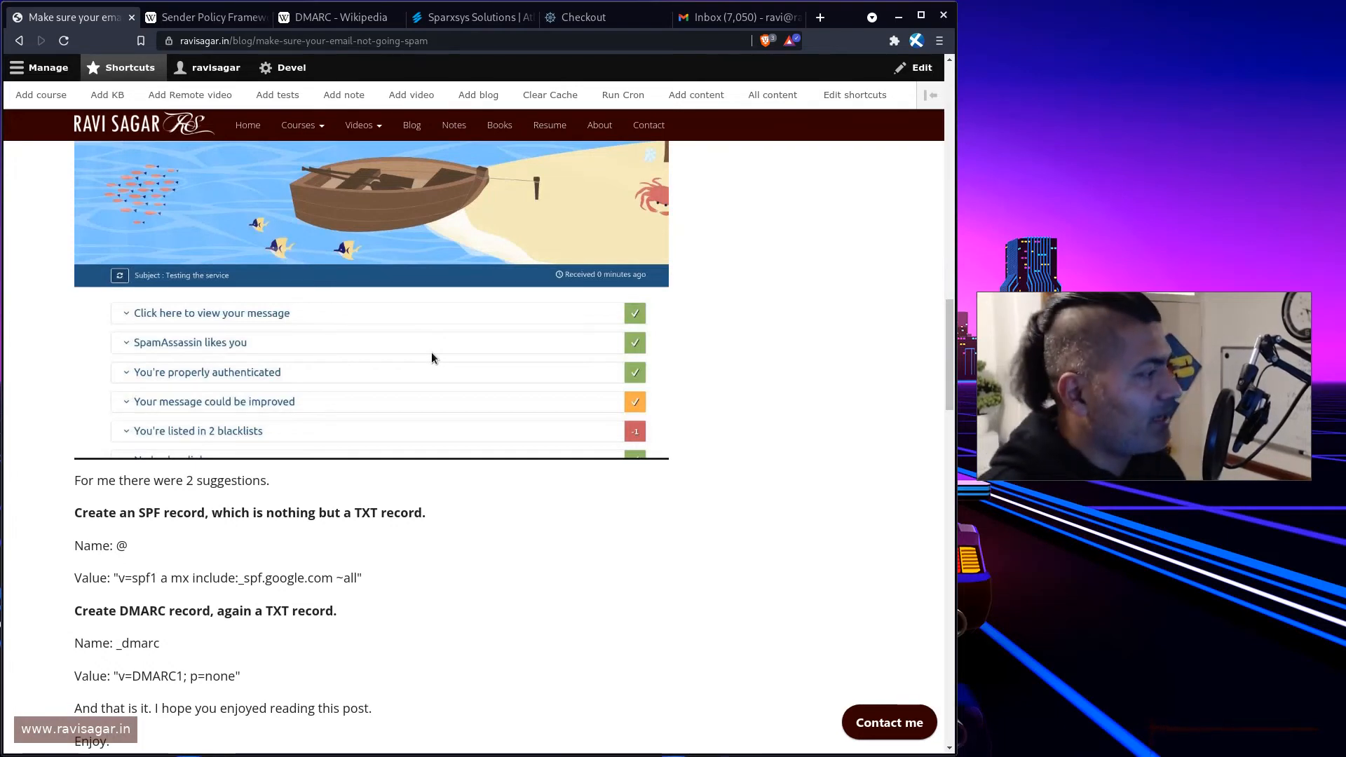
scroll(up, 3)
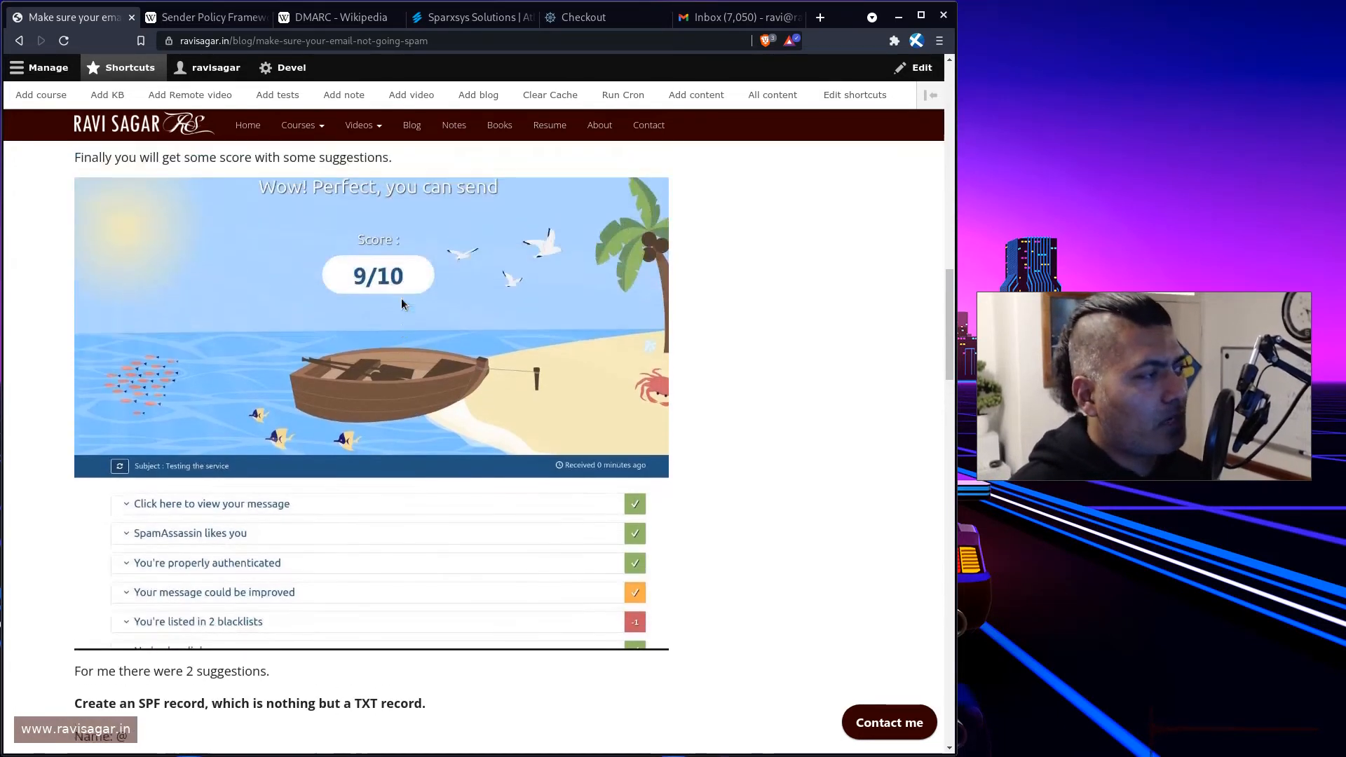
scroll(down, 3)
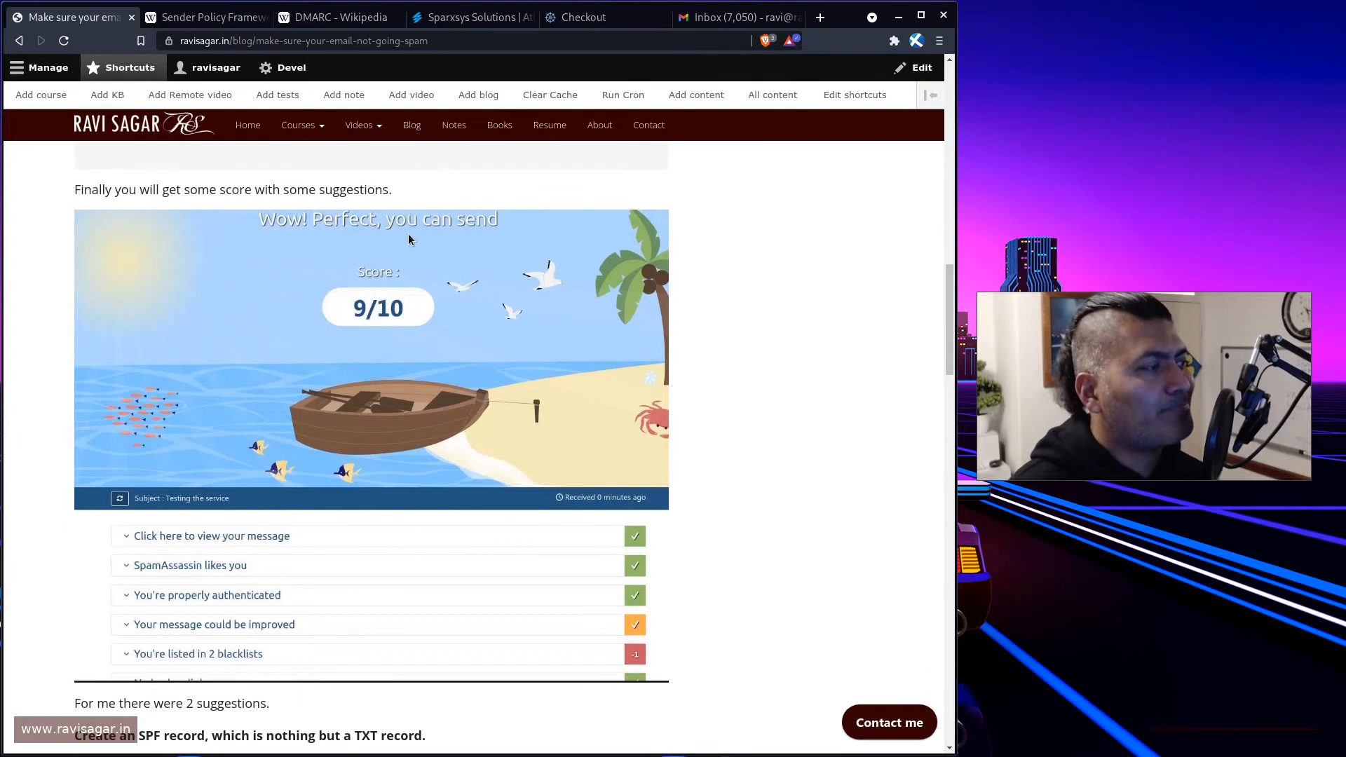
scroll(down, 3)
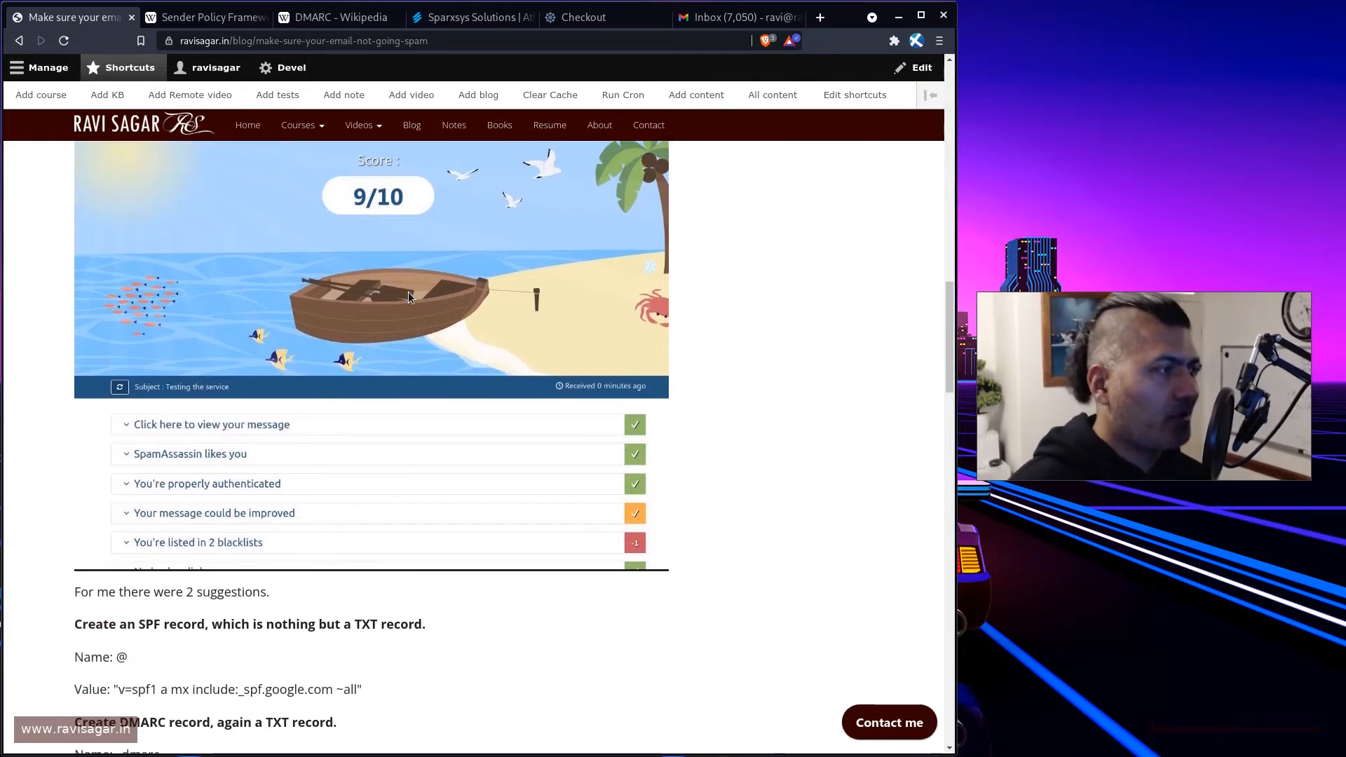
scroll(up, 3)
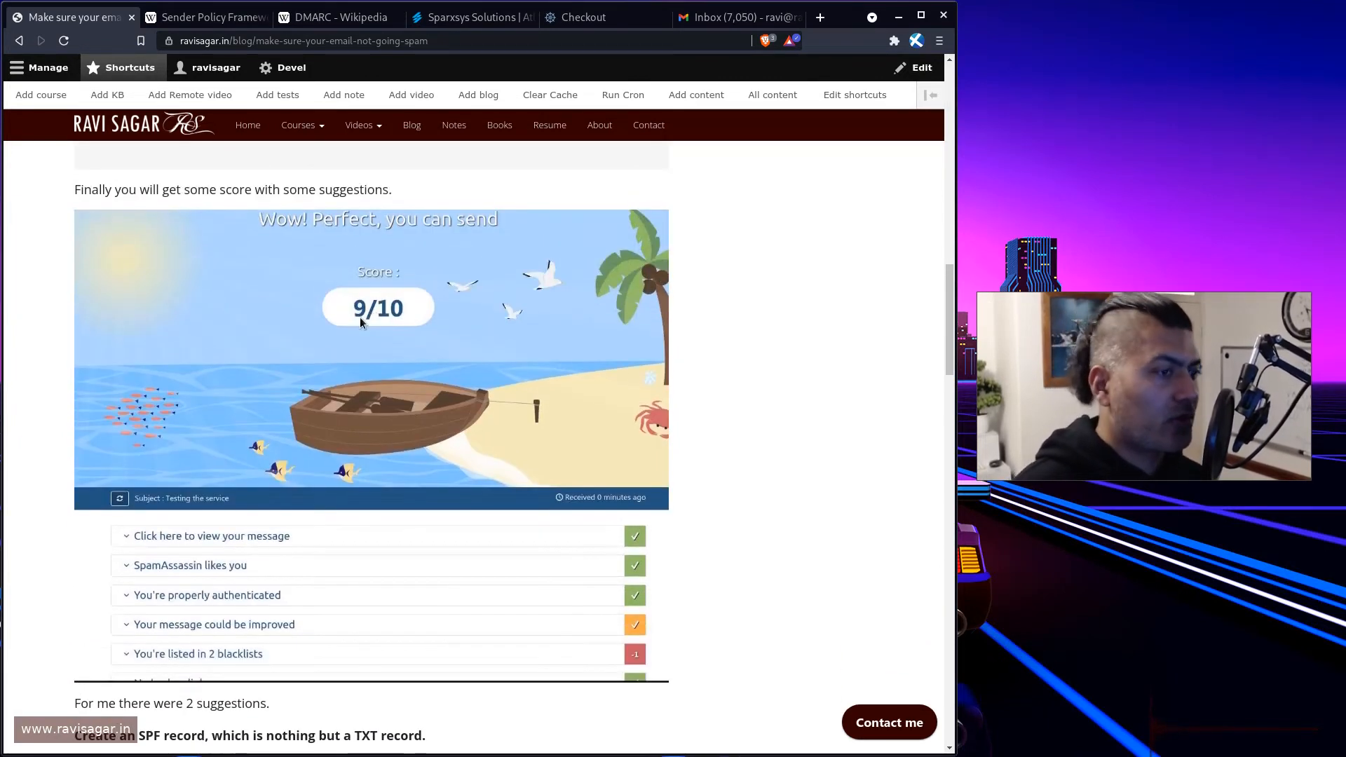
scroll(down, 3)
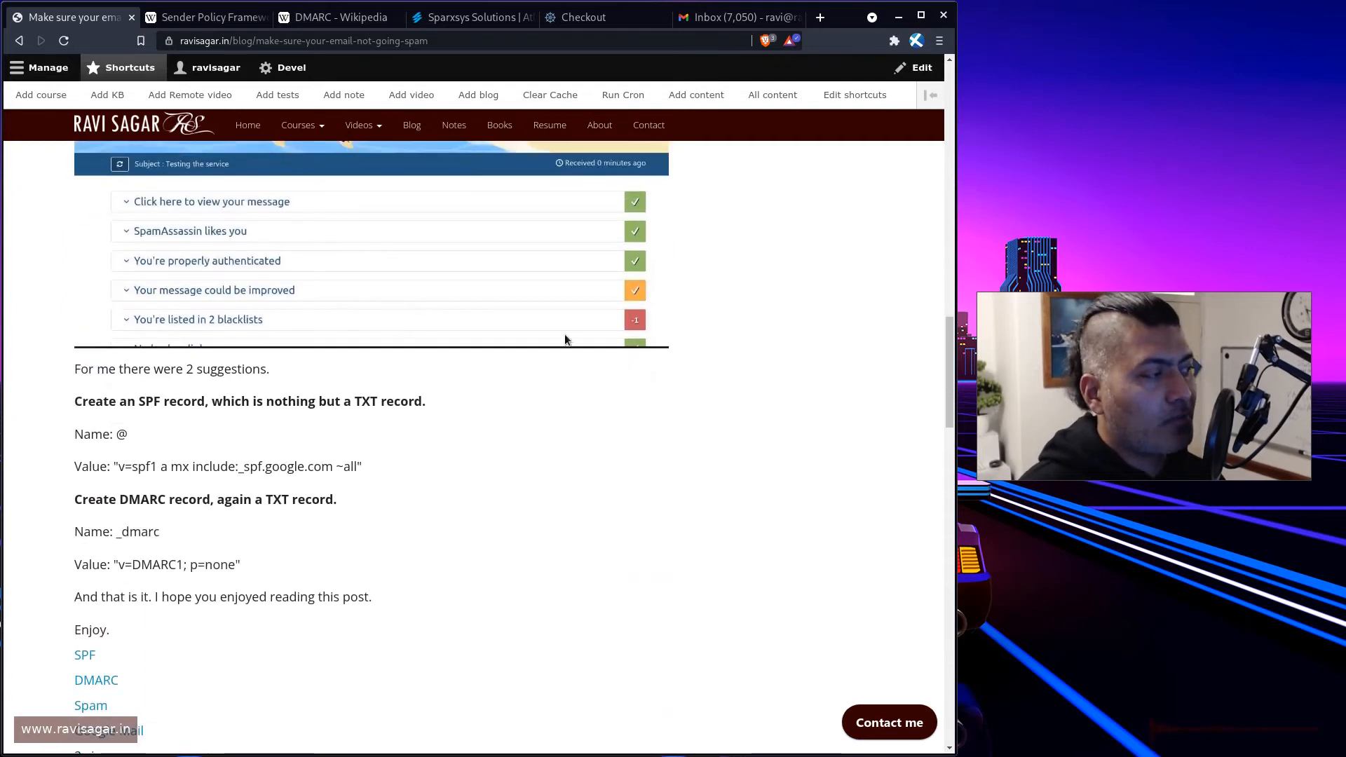
scroll(down, 3)
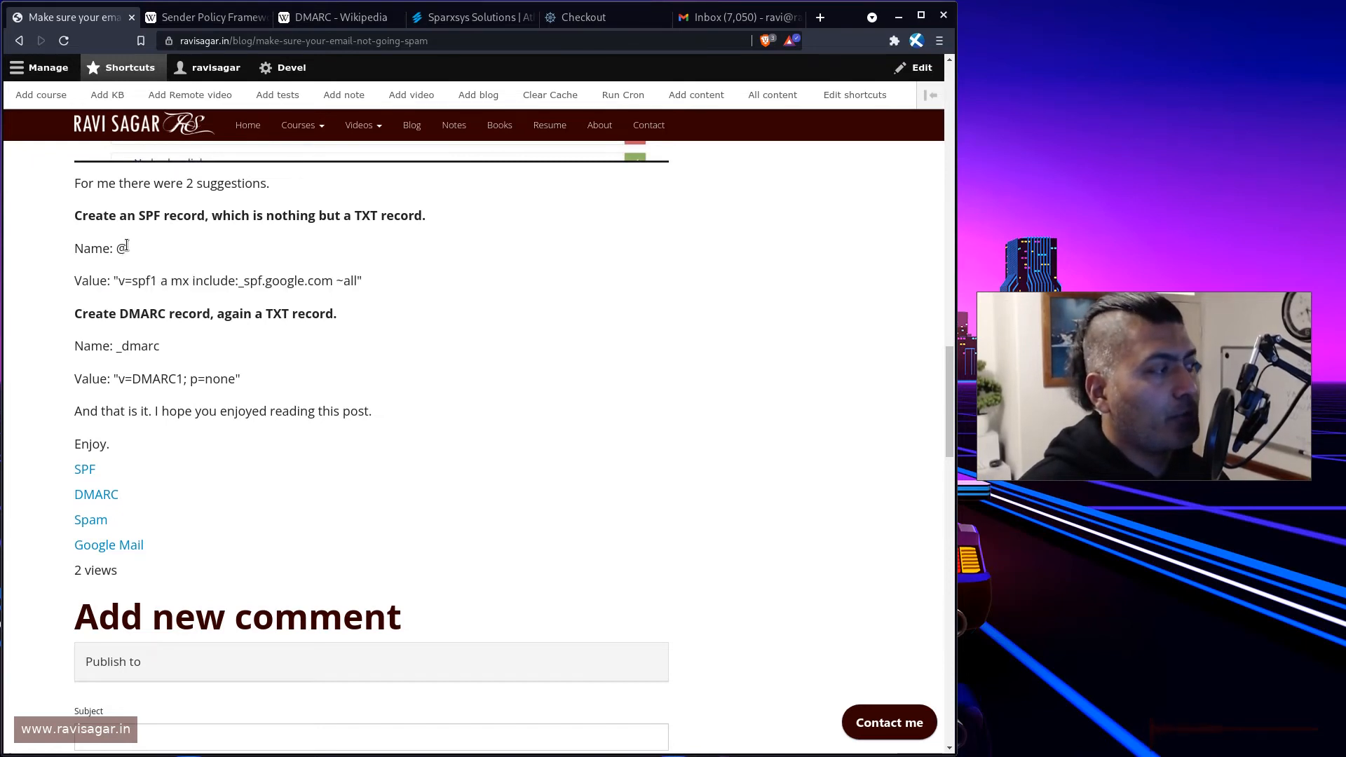
double_click(119, 248)
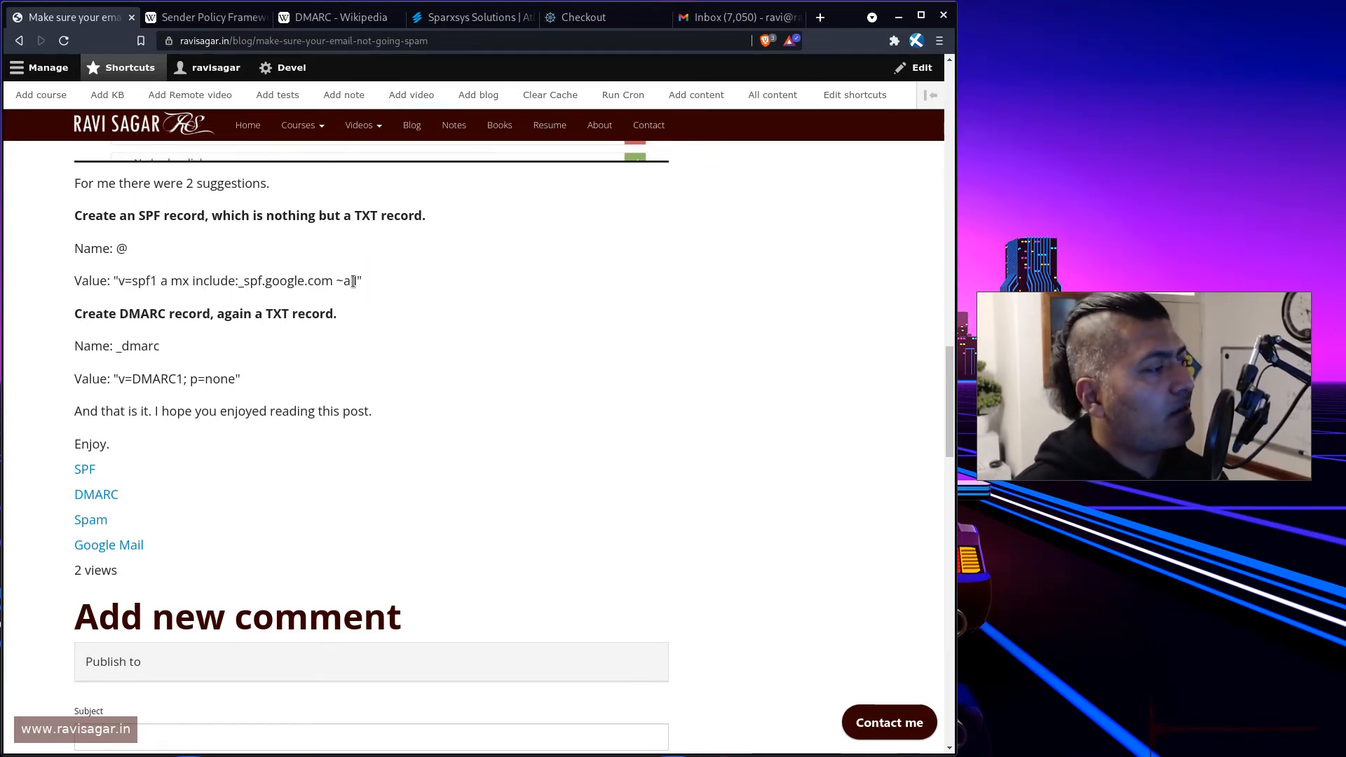
drag(118, 280, 358, 280)
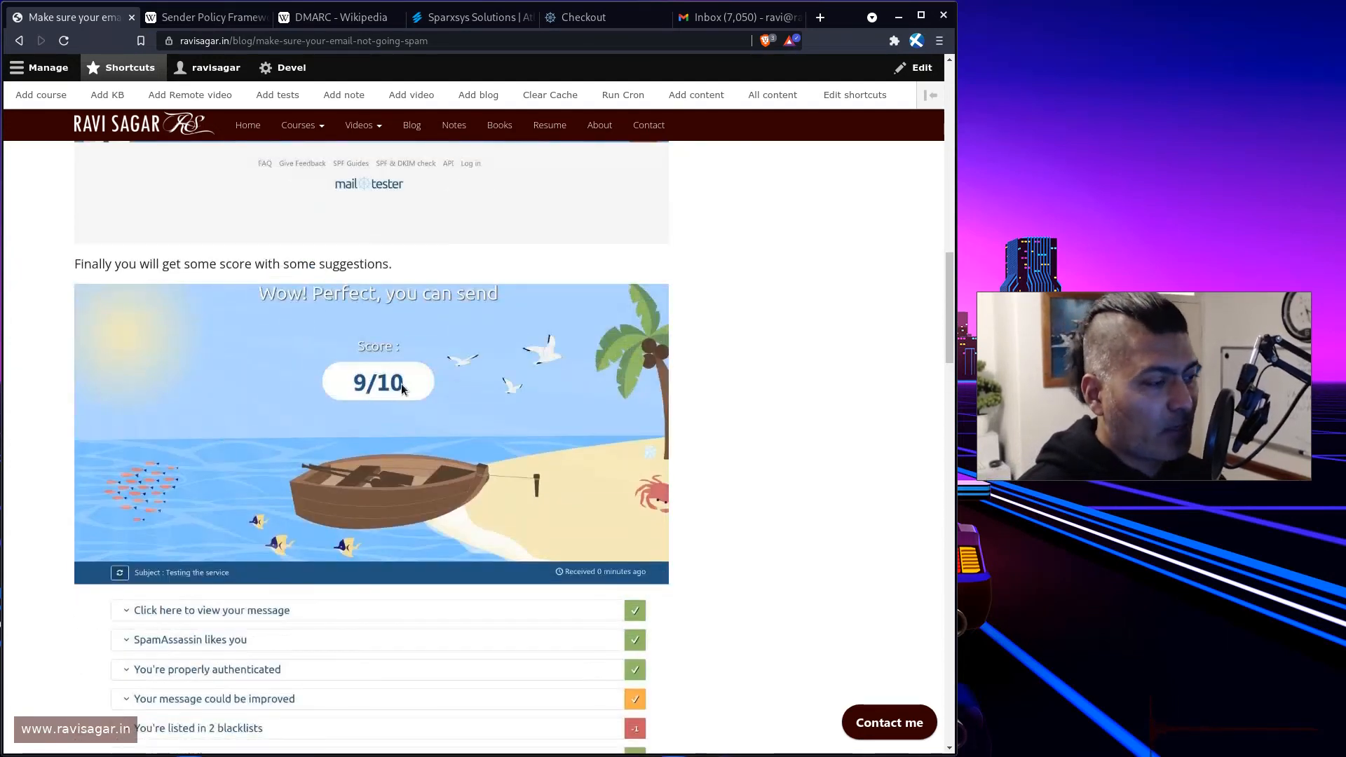
scroll(down, 3)
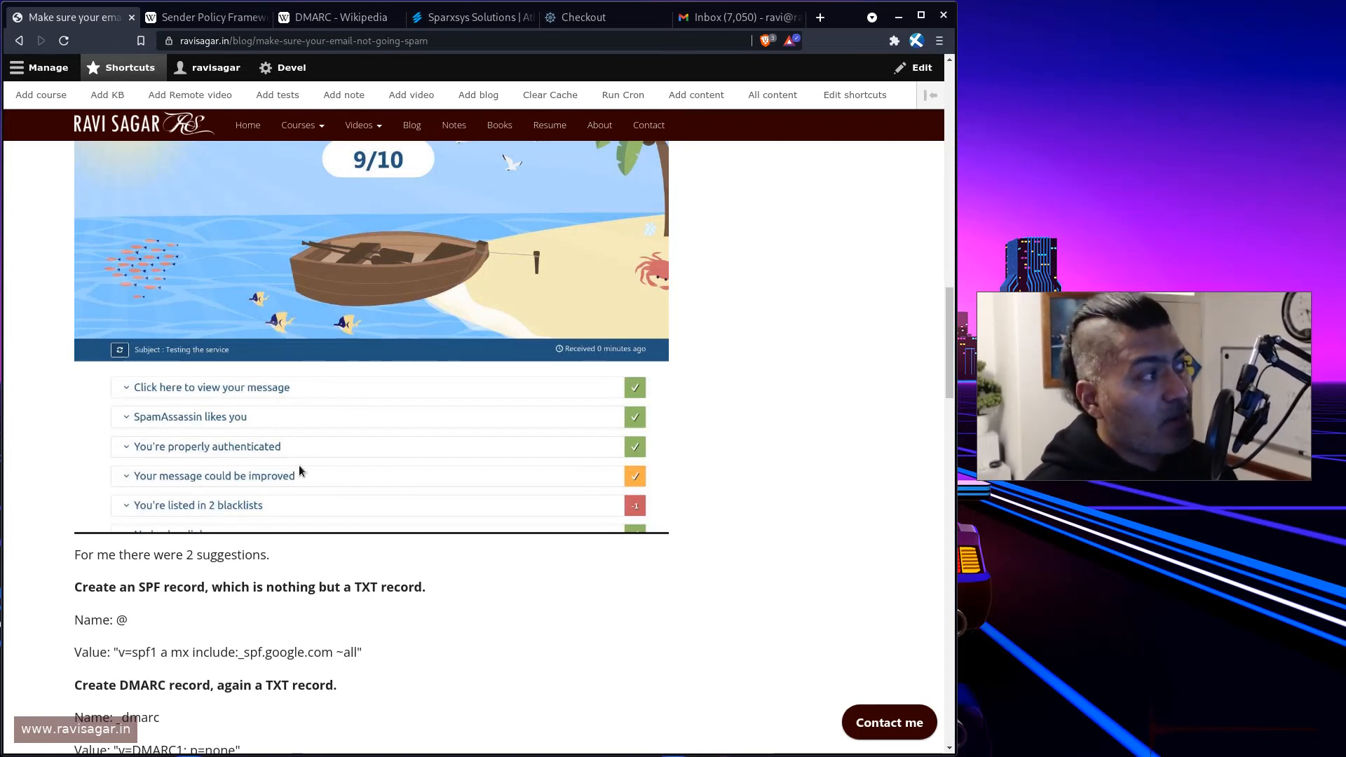
mouse_move(266, 361)
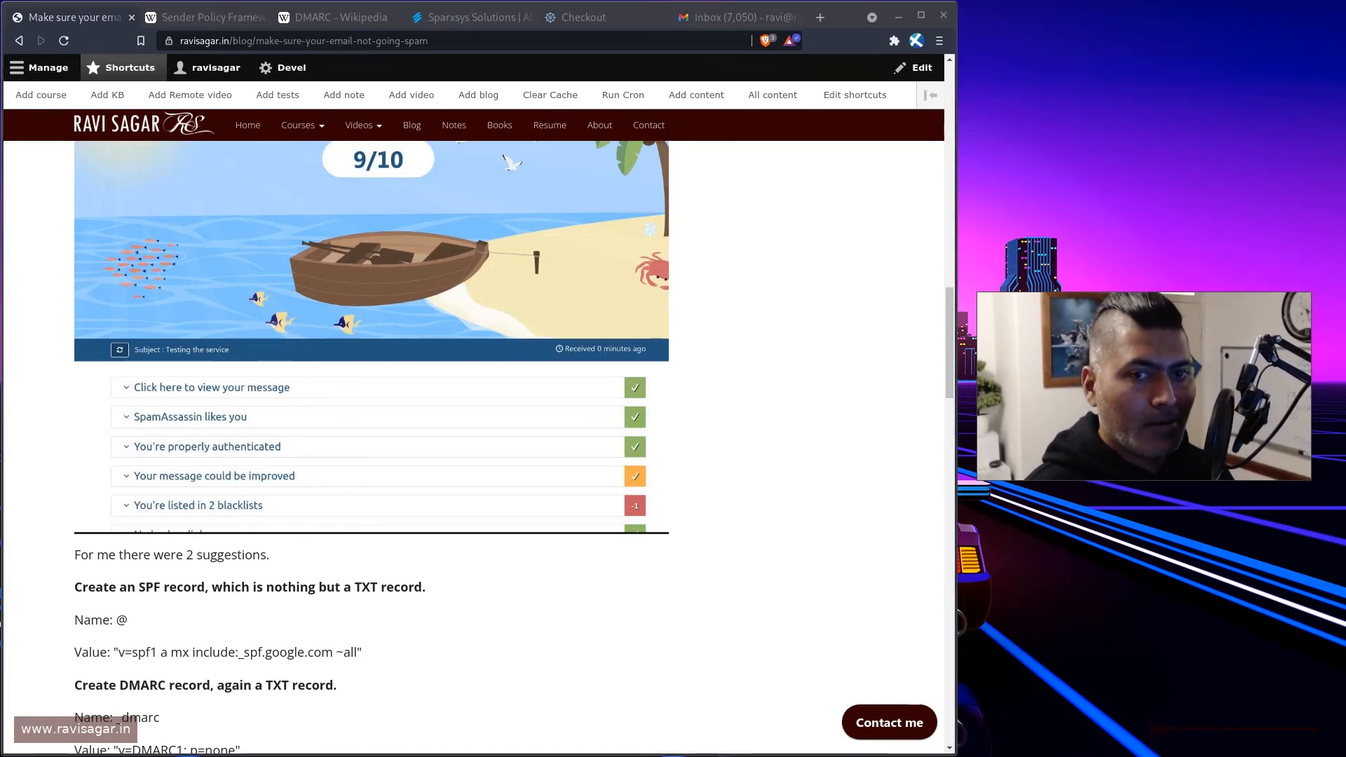
scroll(up, 3)
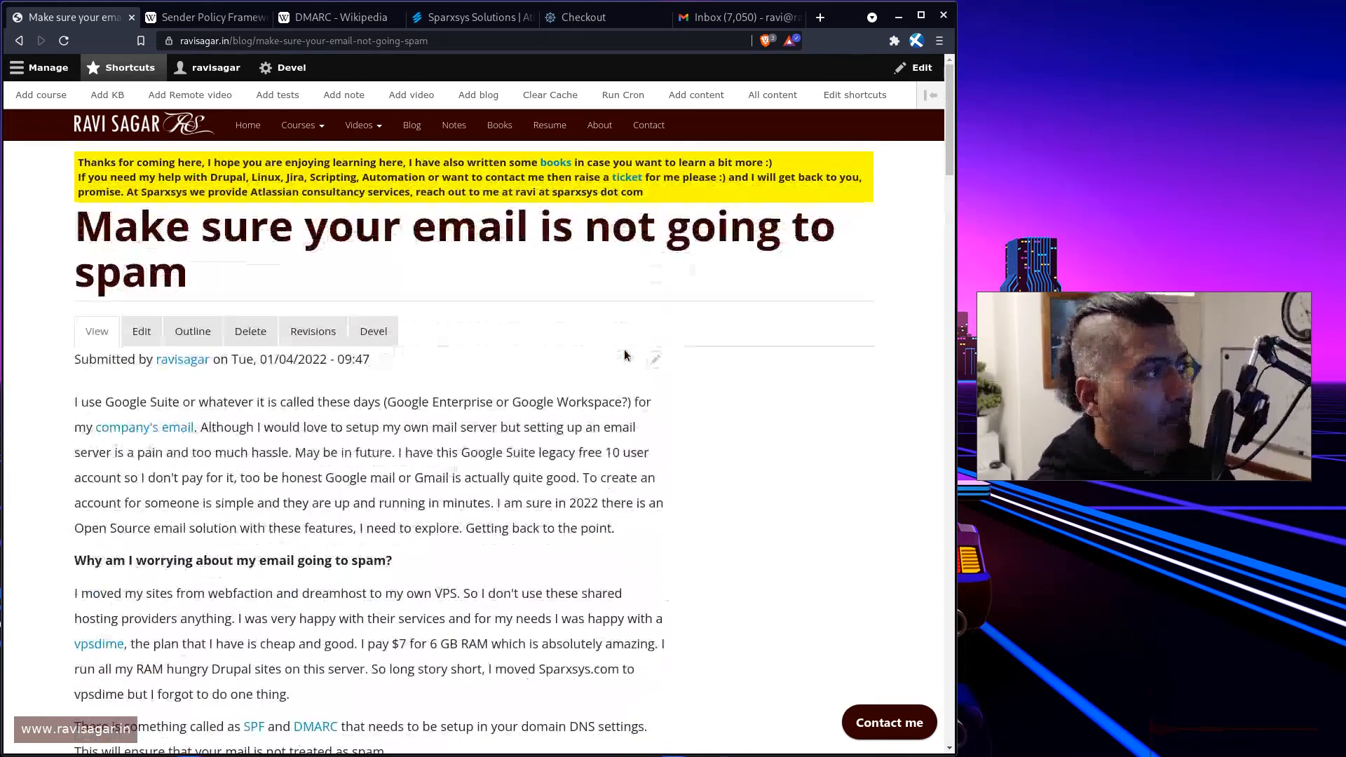
scroll(down, 3)
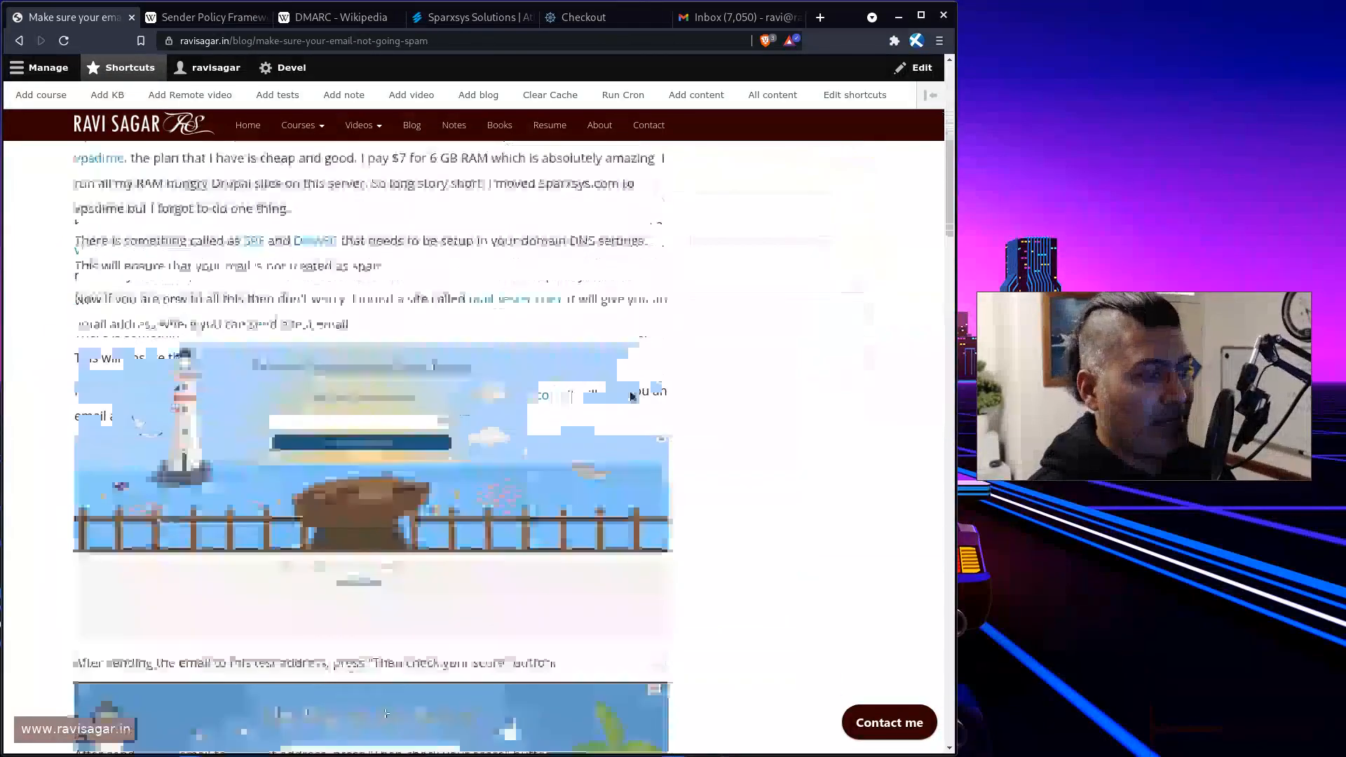
scroll(down, 3)
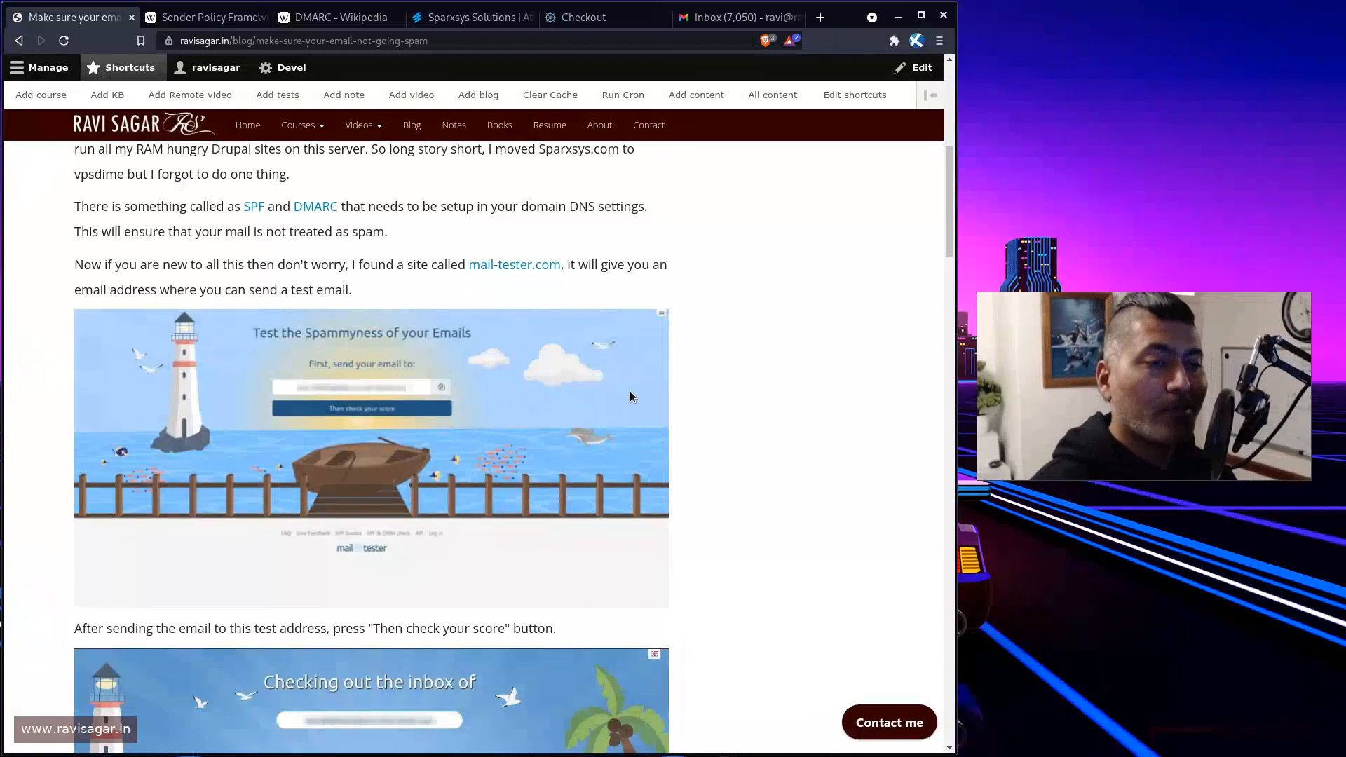